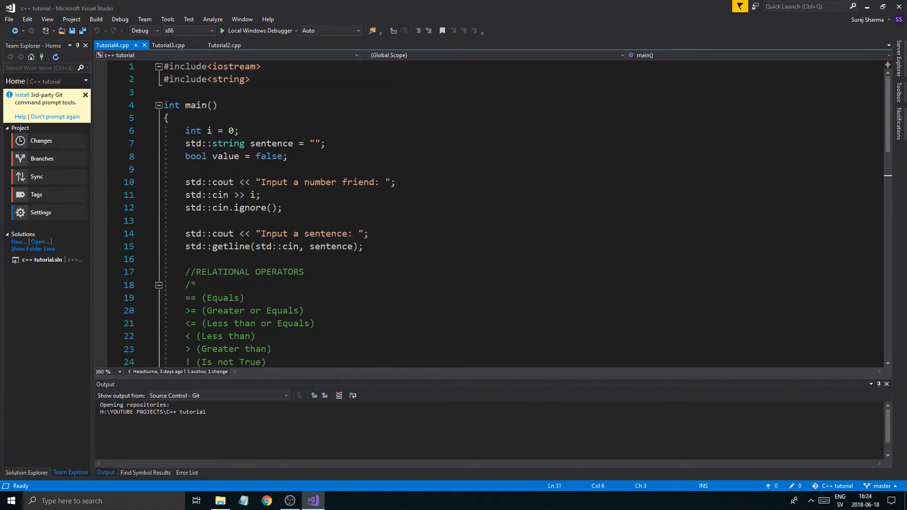
Step: Select all the existing Tutorial4.cpp code so it can be commented out
{"action": "left_click_drag", "start_coordinate": [160, 67], "coordinate": [261, 195]}
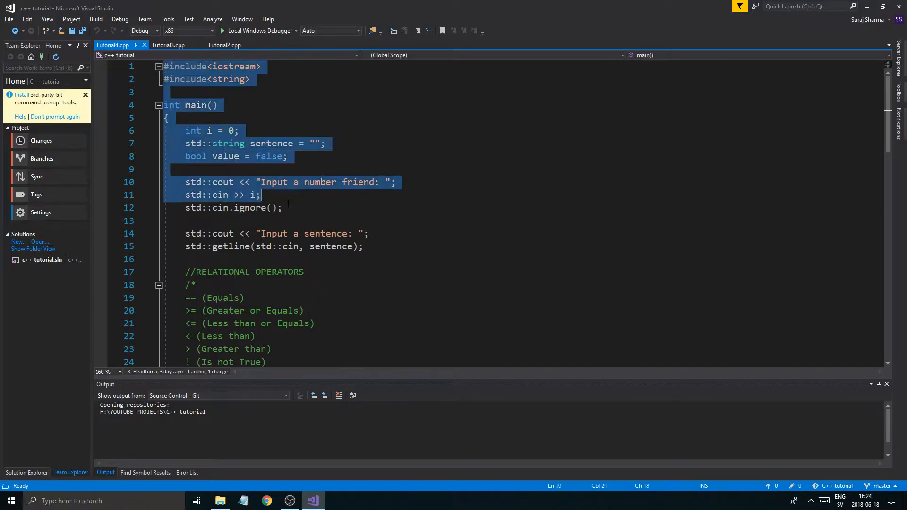
{"action": "scroll", "scroll_direction": "down", "scroll_amount": 3}
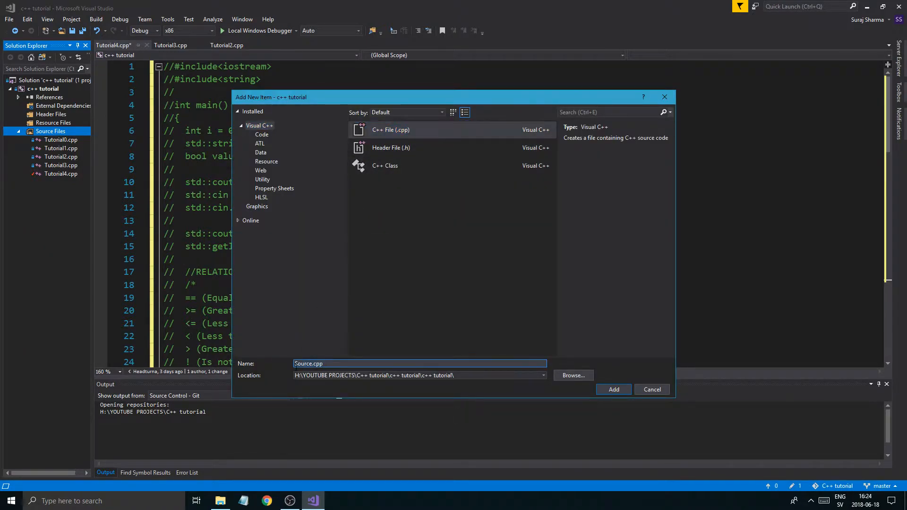
Step: Name the new C++ source file Tutorial5 and add it to the project
{"action": "type", "text": "T"}
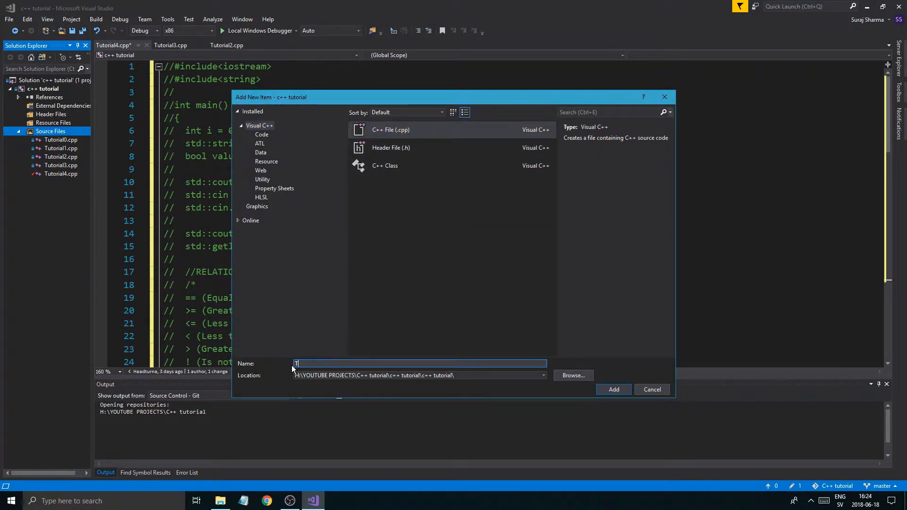
{"action": "type", "text": "Tutorial6"}
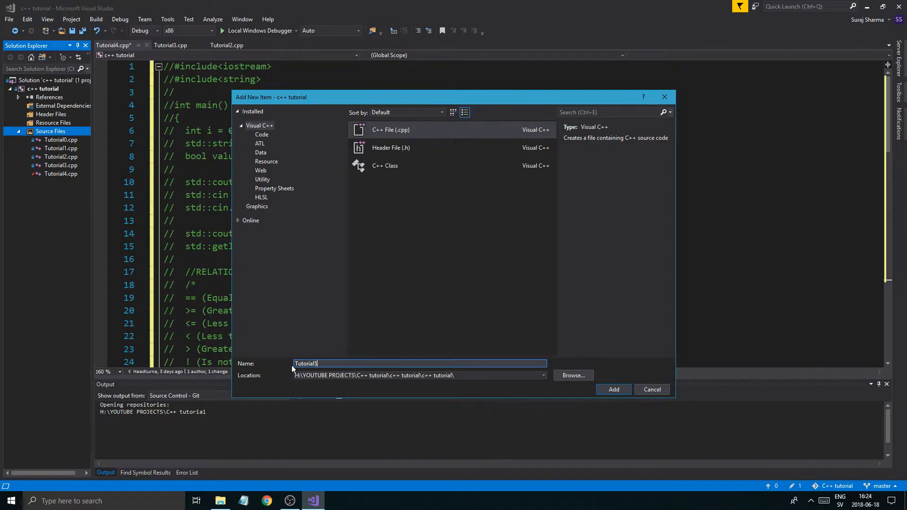
{"action": "left_click", "coordinate": [613, 389]}
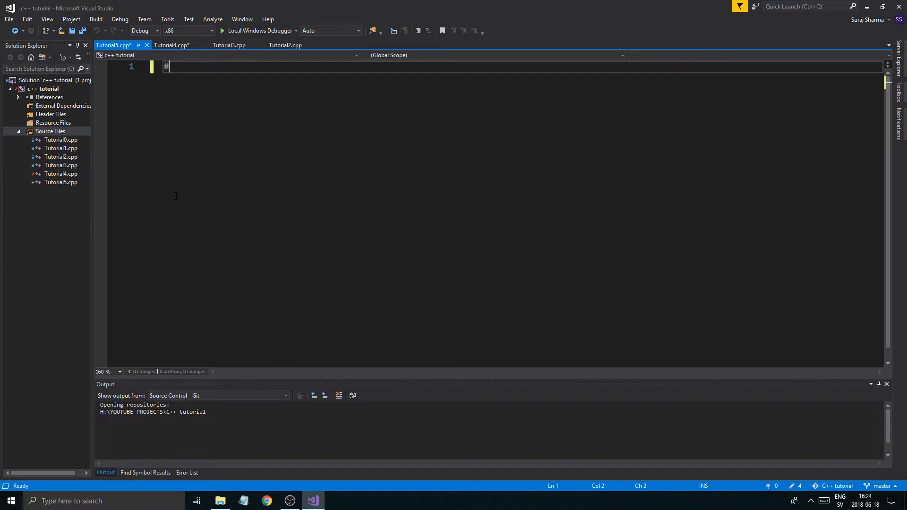
Step: Write #include<iostream> and main() with system("PAUSE"); and return 0;, leaving a blank line
{"action": "type", "text": "include<>"}
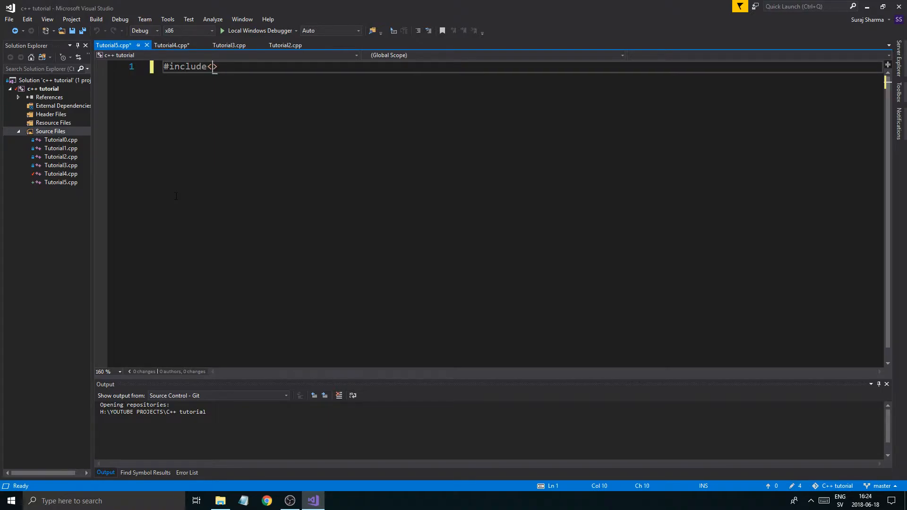
{"action": "type", "text": "iostream"}
{"action": "type", "text": "int"}
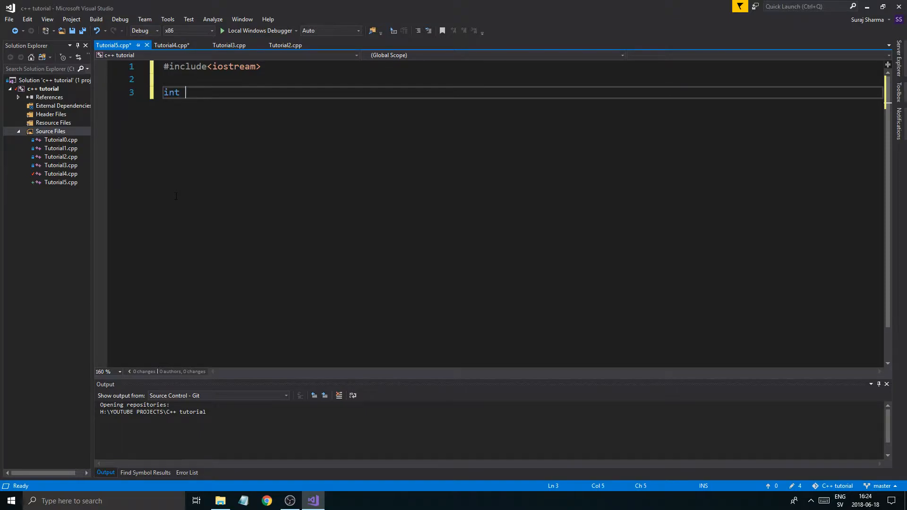
{"action": "type", "text": "main()"}
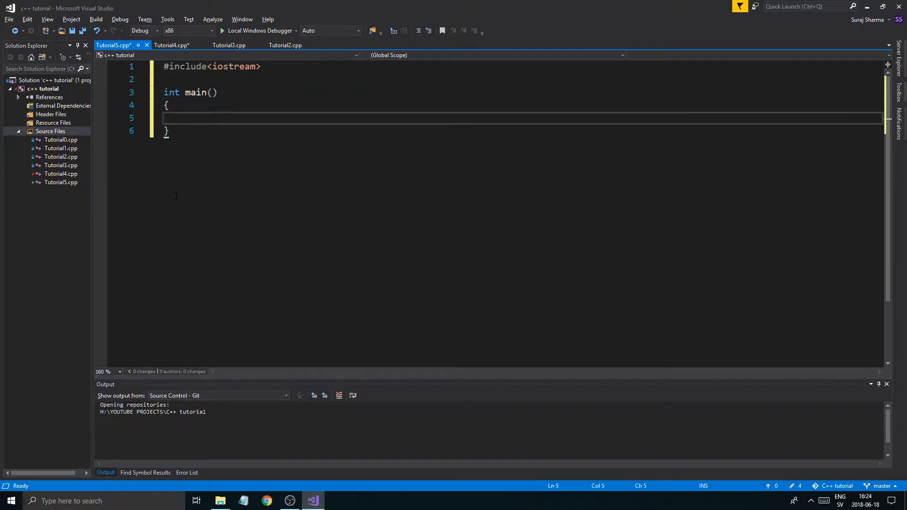
{"action": "type", "text": "return 0;"}
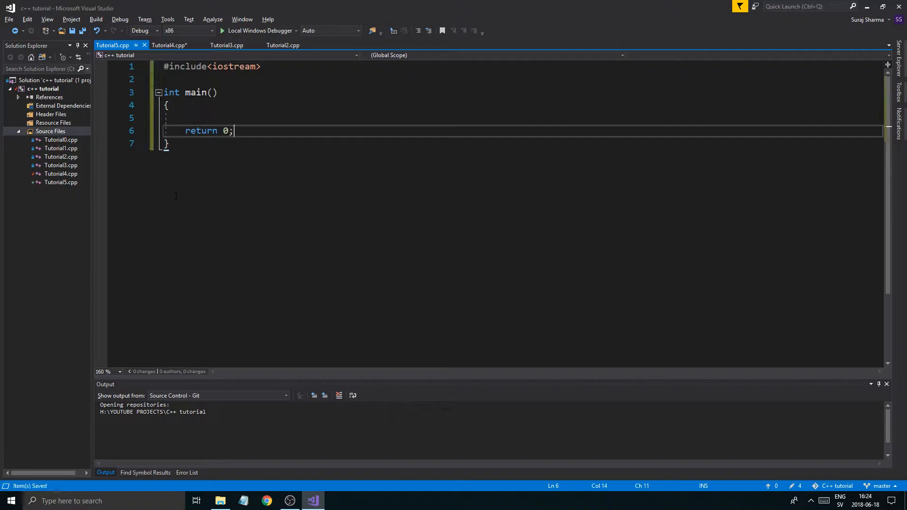
{"action": "type", "text": "system"}
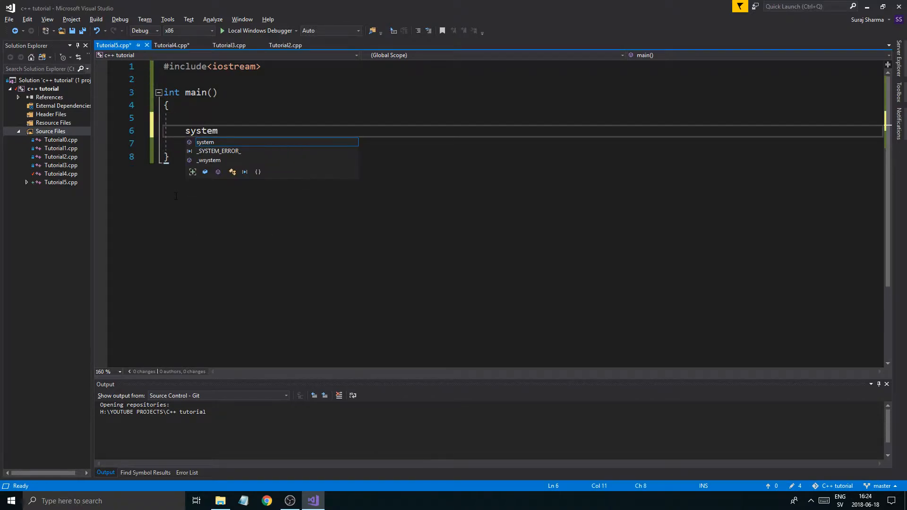
{"action": "type", "text": "(\"PAUYSE\")"}
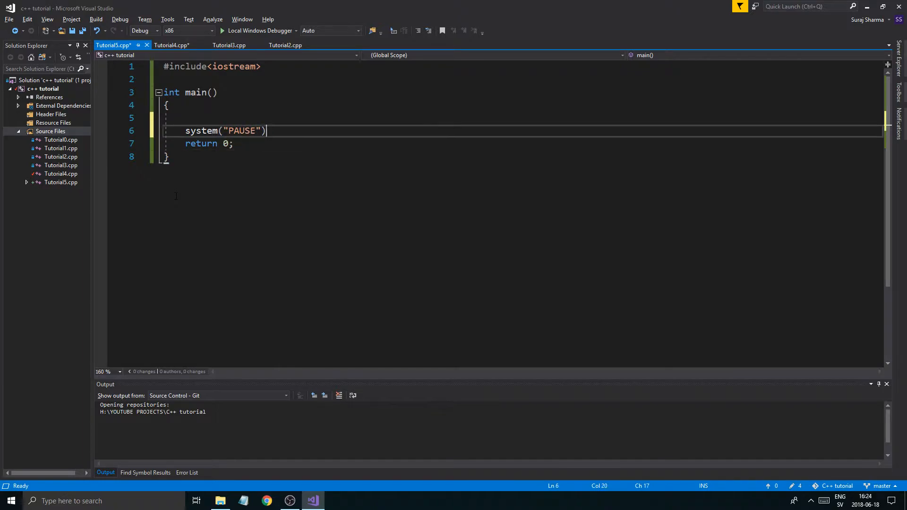
{"action": "type", "text": ";"}
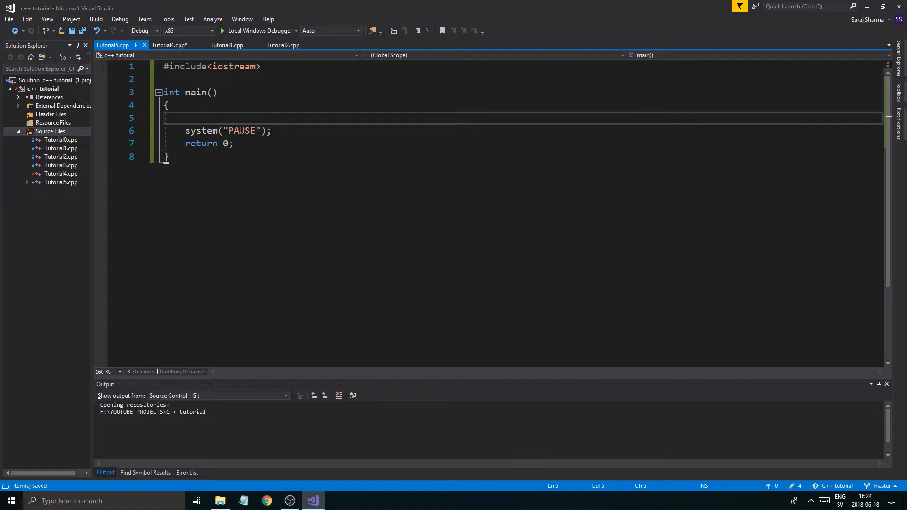
{"action": "key", "text": "enter"}
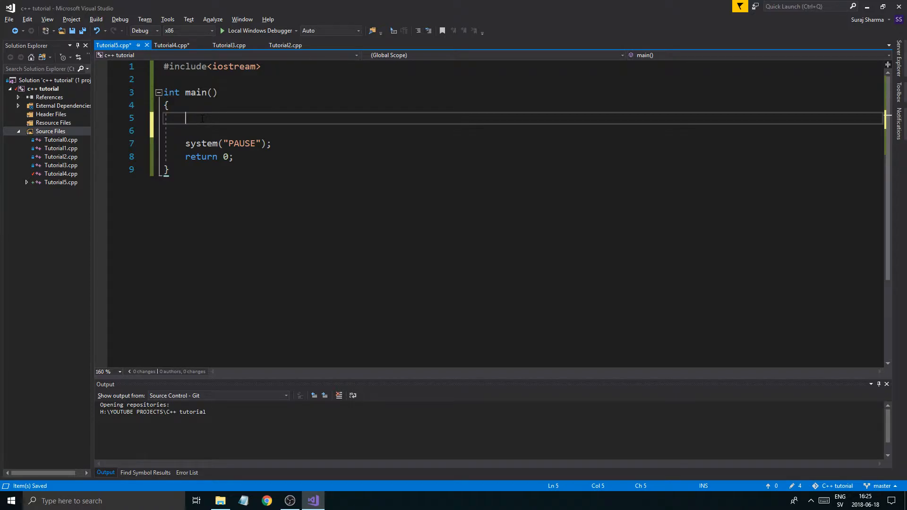
{"action": "left_click", "coordinate": [171, 45]}
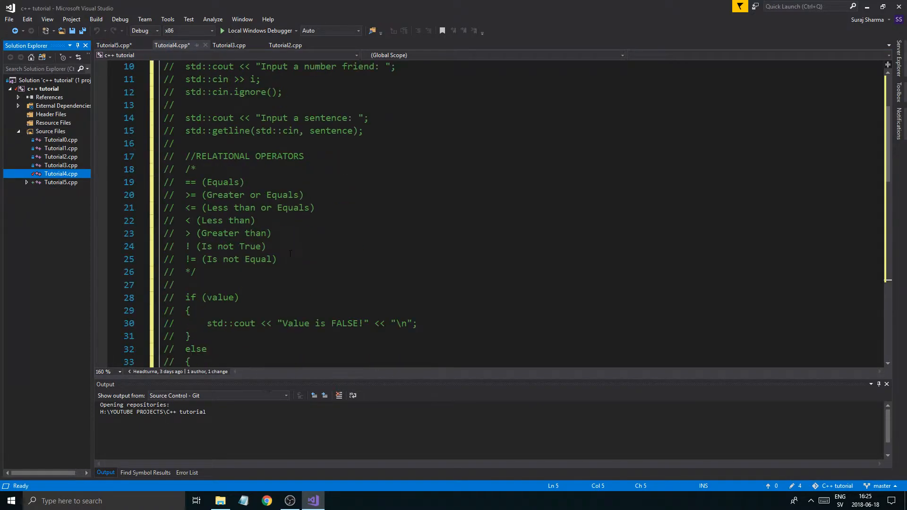
{"action": "scroll", "scroll_direction": "down", "scroll_amount": 3}
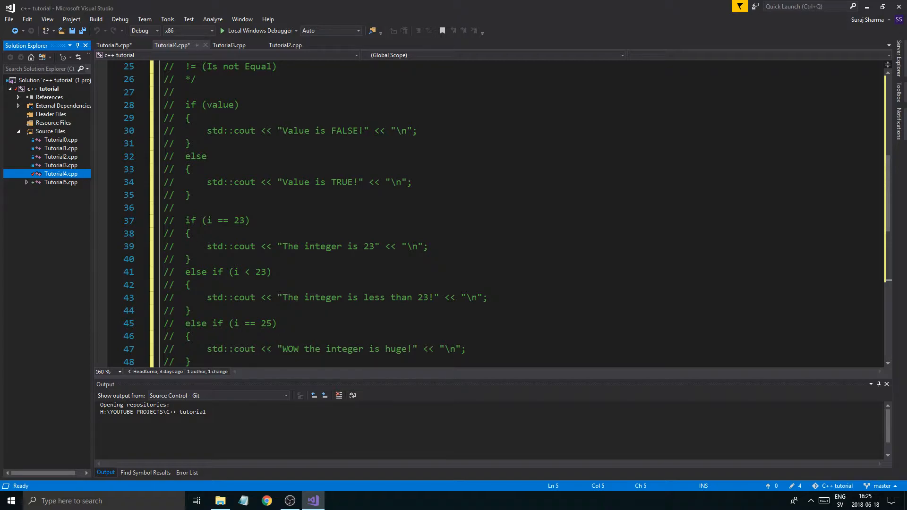
{"action": "scroll", "scroll_direction": "down", "scroll_amount": 3}
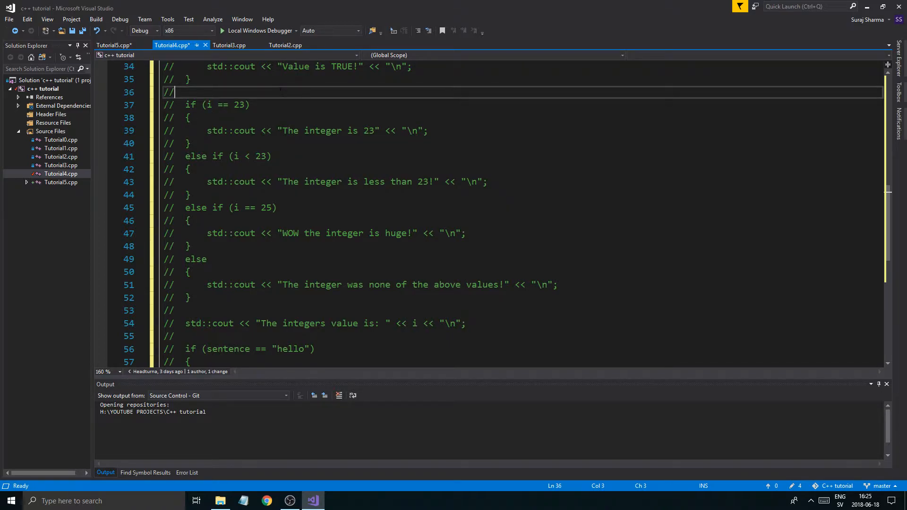
{"action": "left_click_drag", "start_coordinate": [184, 105], "coordinate": [292, 233]}
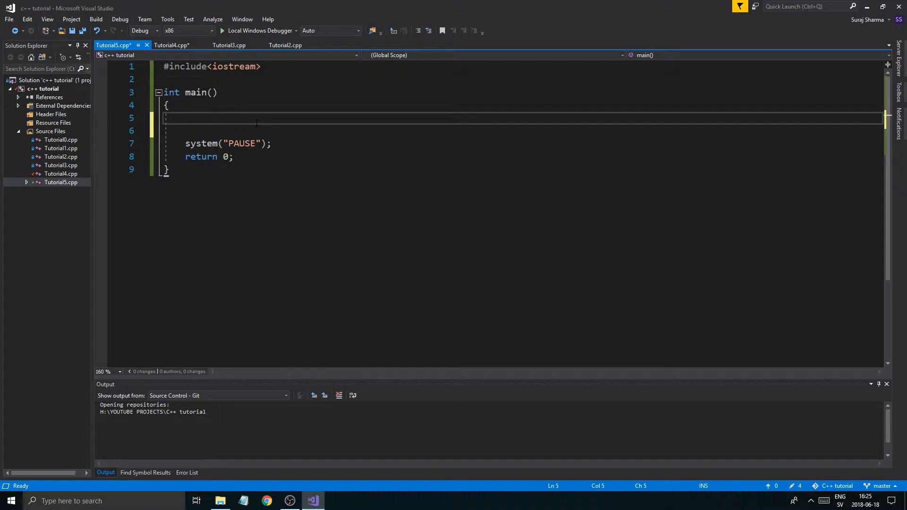
Step: Declare int colorChoice = 0 inside main
{"action": "type", "text": "int"}
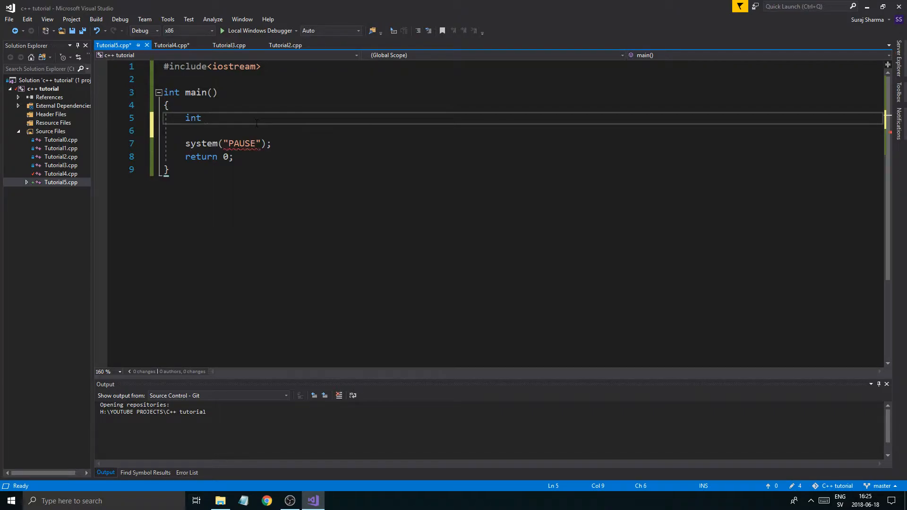
{"action": "type", "text": "color"}
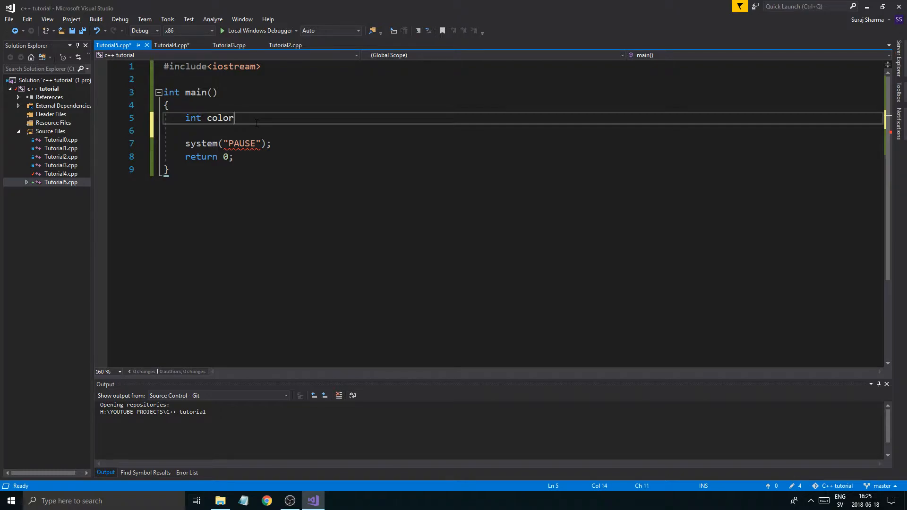
{"action": "type", "text": "Choic"}
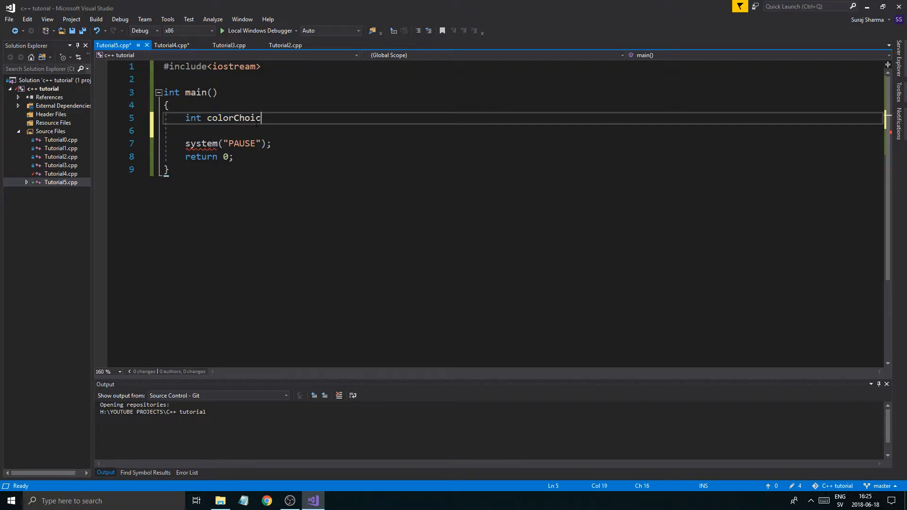
{"action": "type", "text": "e = 0;"}
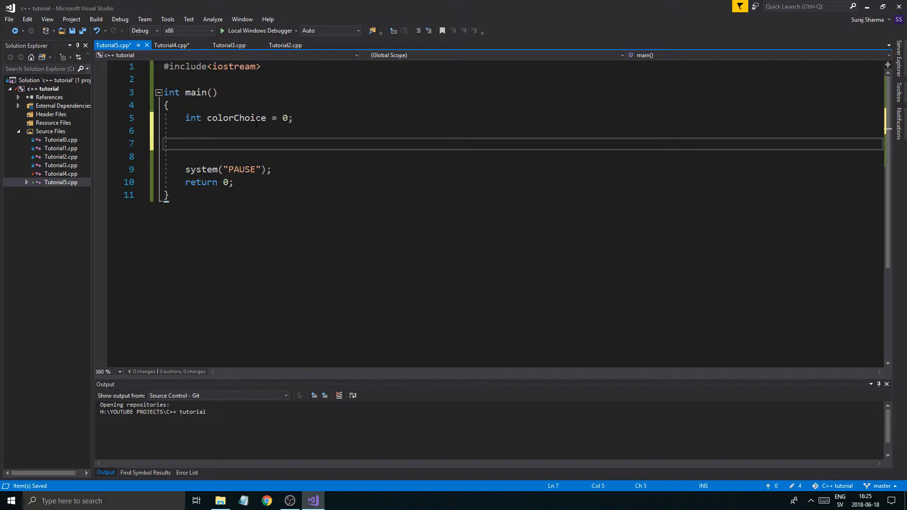
Step: Print the prompt "Pick a color (1: R, 2: G, 3: B): " and save the file
{"action": "type", "text": "std::cout"}
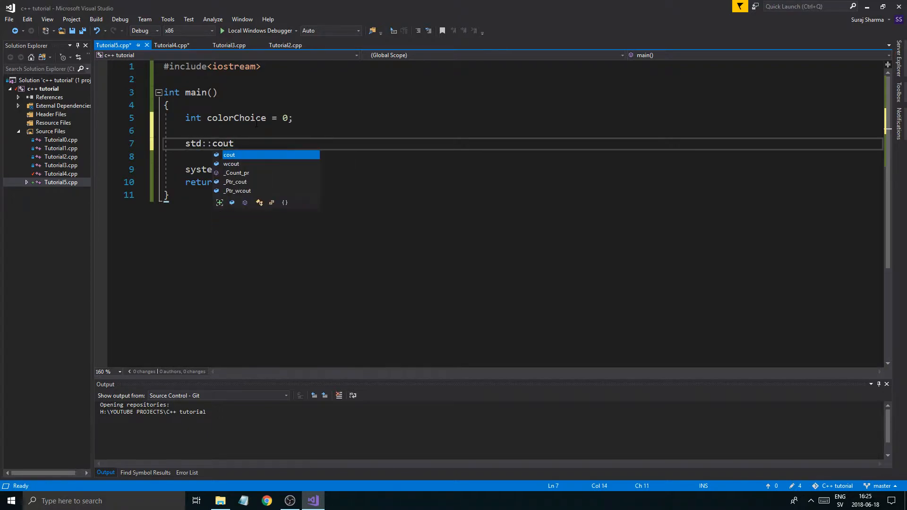
{"action": "type", "text": "<< \"\""}
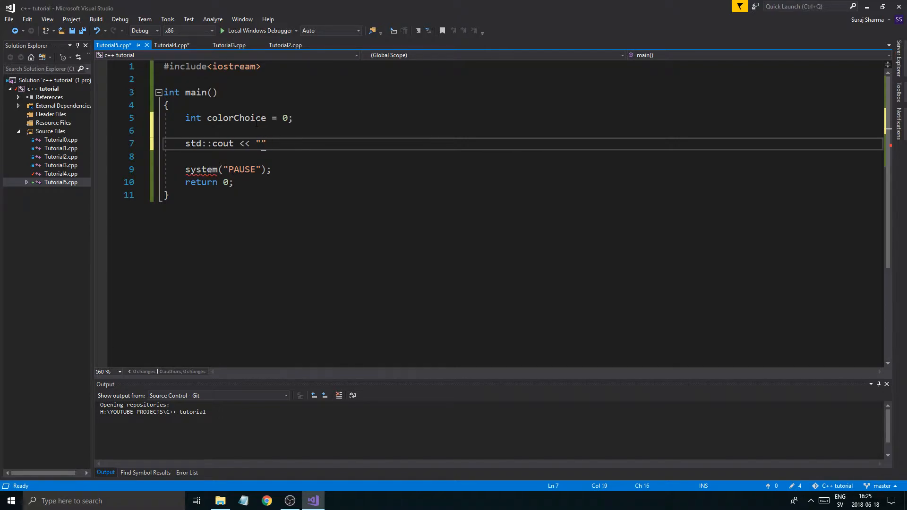
{"action": "type", "text": "Pick a co"}
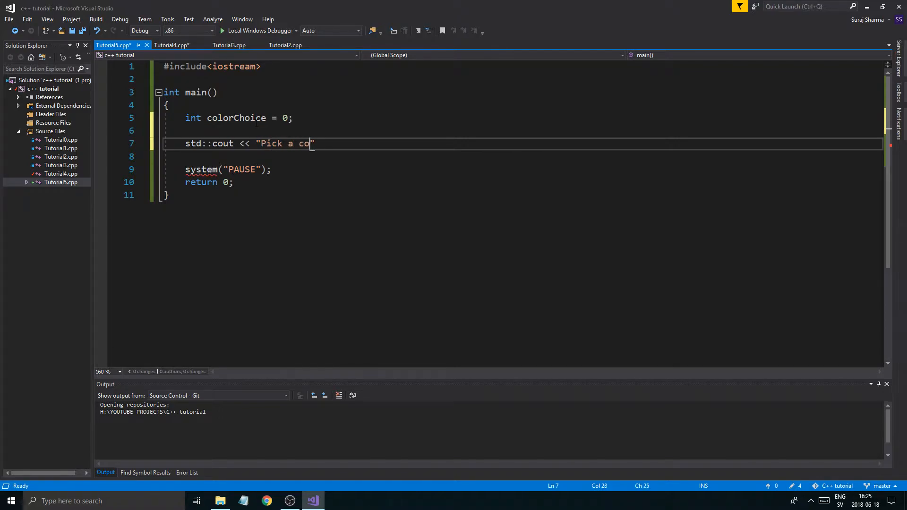
{"action": "type", "text": "lor :"}
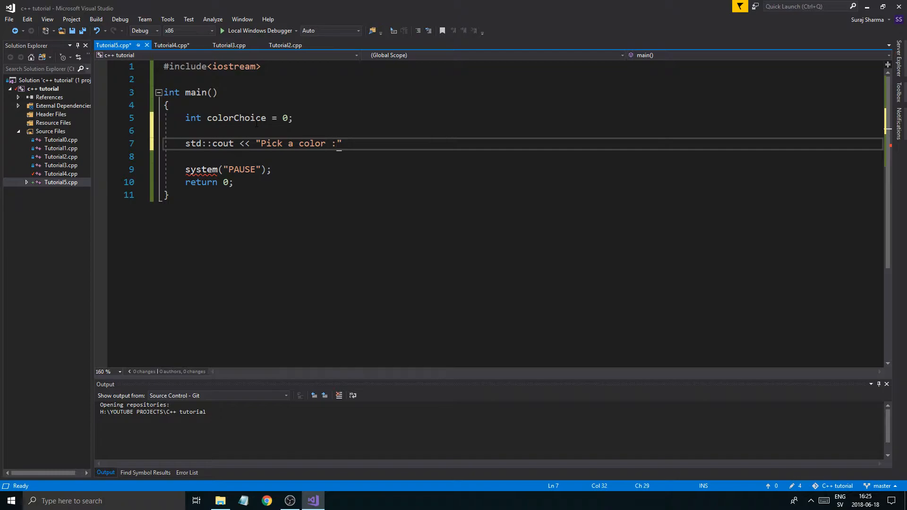
{"action": "type", "text": "("}
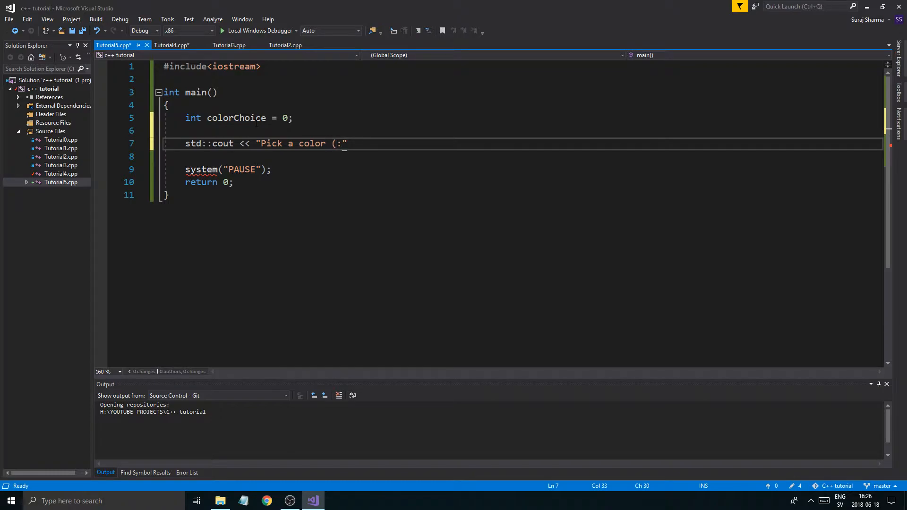
{"action": "type", "text": "1:"}
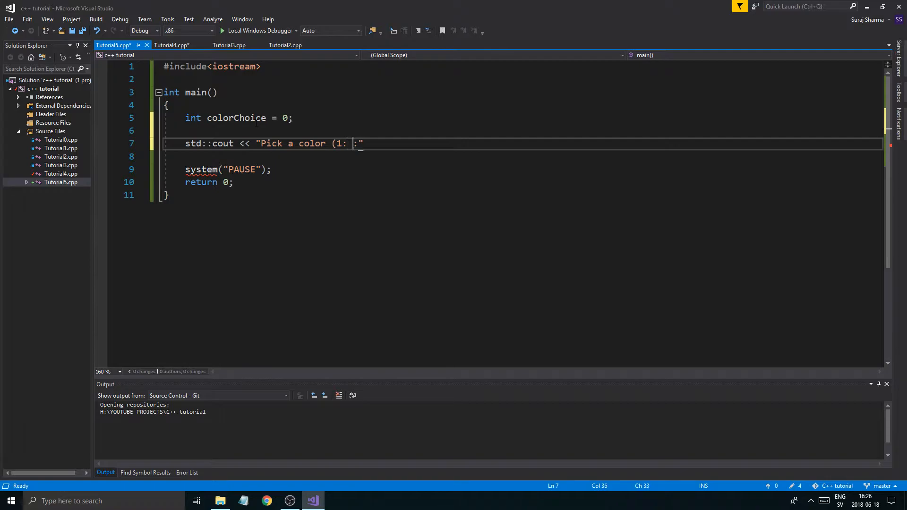
{"action": "type", "text": "R,."}
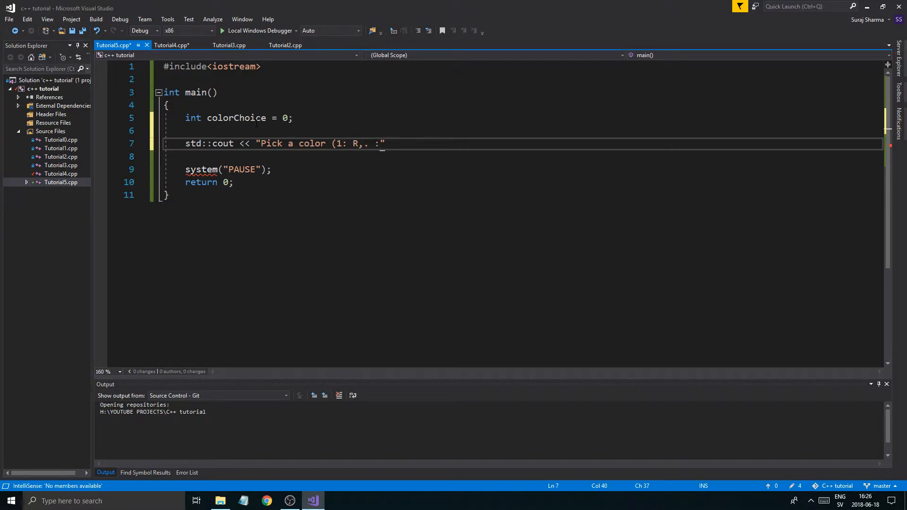
{"action": "type", "text": "2:"}
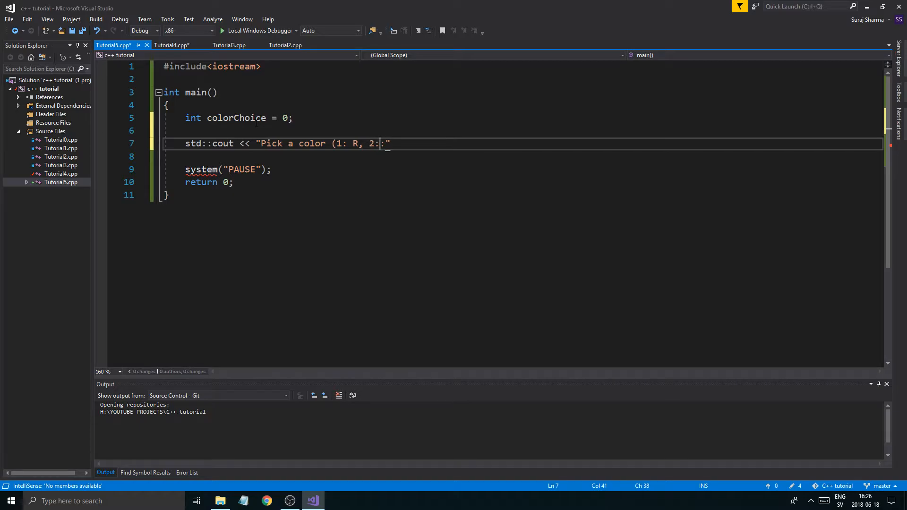
{"action": "type", "text": "G:"}
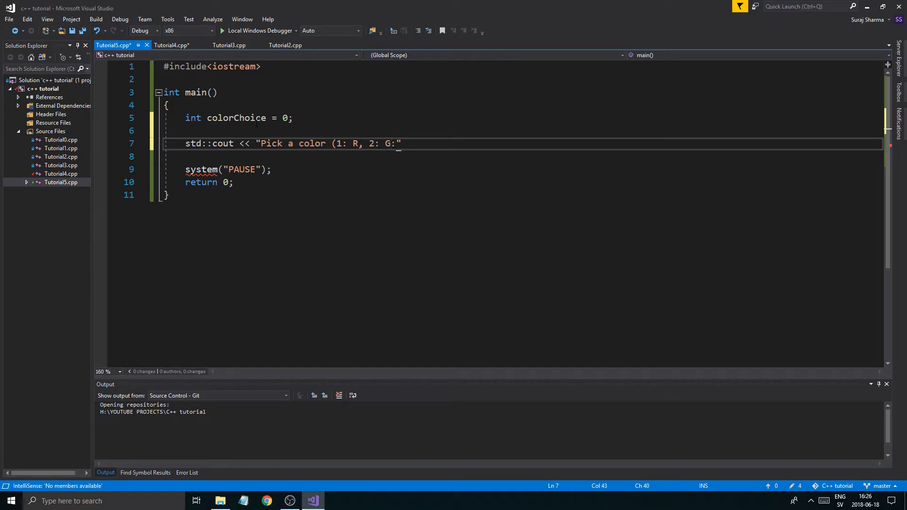
{"action": "type", "text": "3::"}
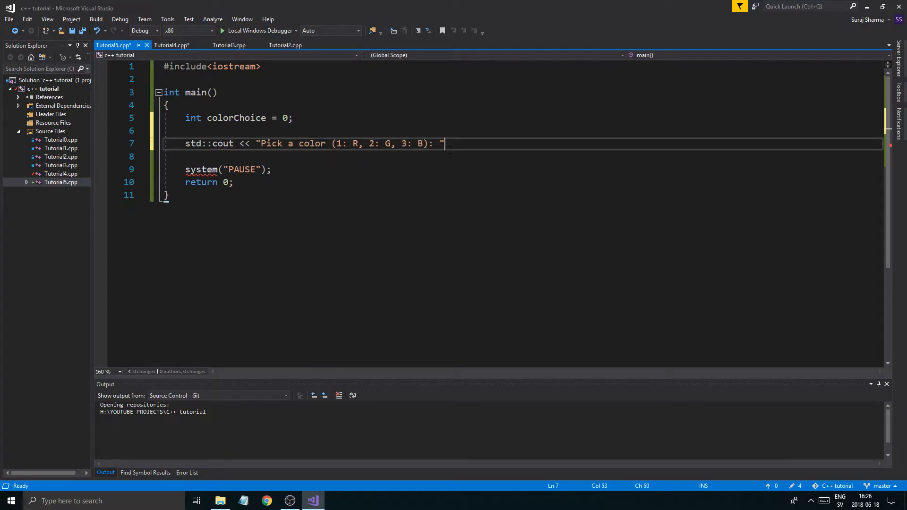
{"action": "type", "text": ";"}
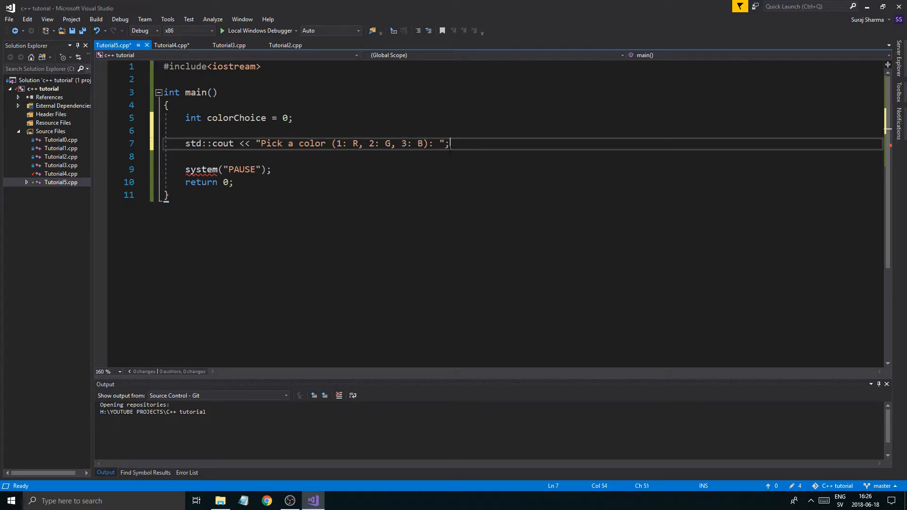
{"action": "key", "text": "ctrl+s"}
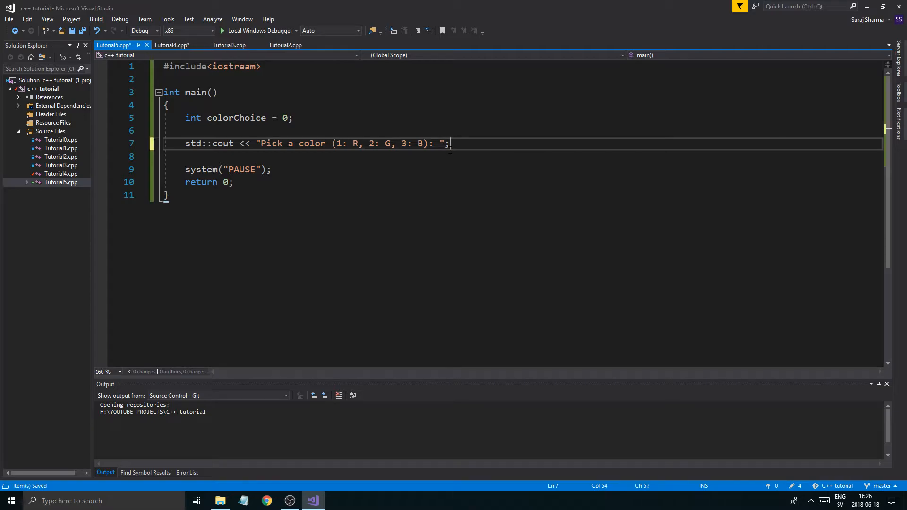
Step: Read the answer with std::cin >> colorChoice on the next line
{"action": "type", "text": "std::"}
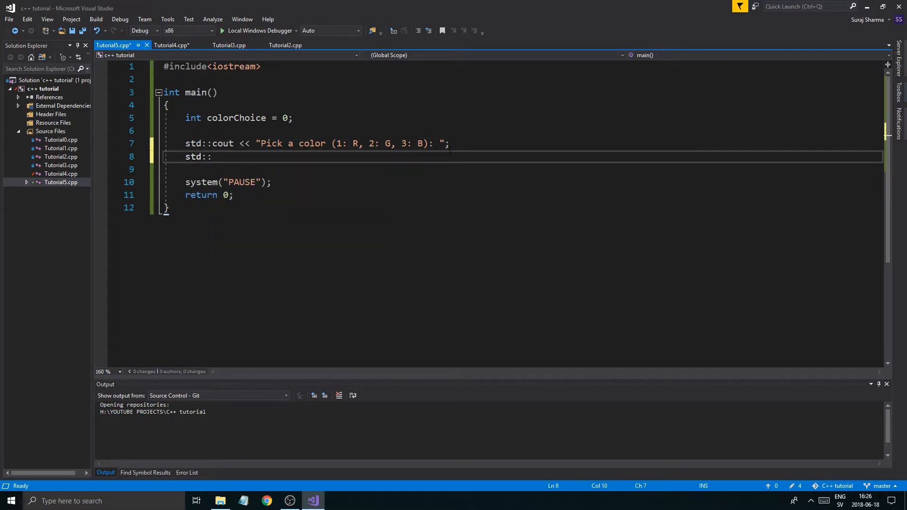
{"action": "type", "text": "cin>"}
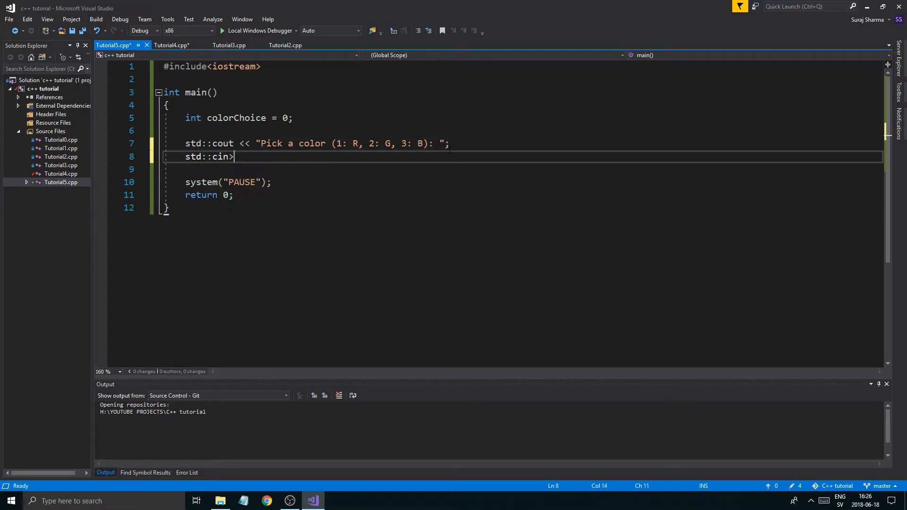
{"action": "type", "text": ">>"}
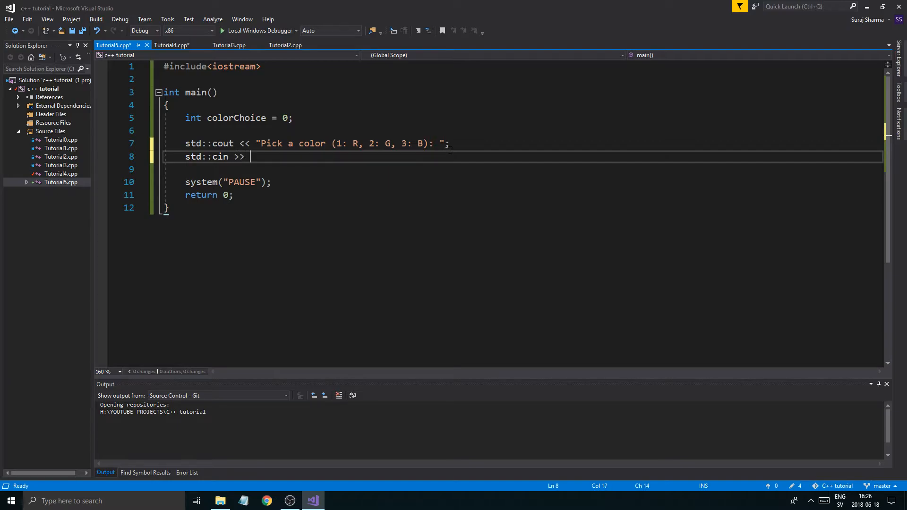
{"action": "type", "text": "colorChoice;"}
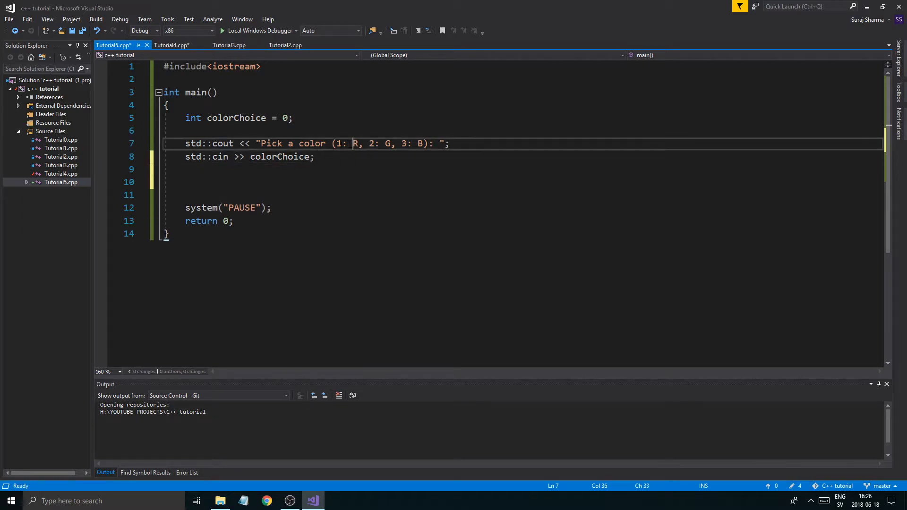
{"action": "left_click", "coordinate": [196, 183]}
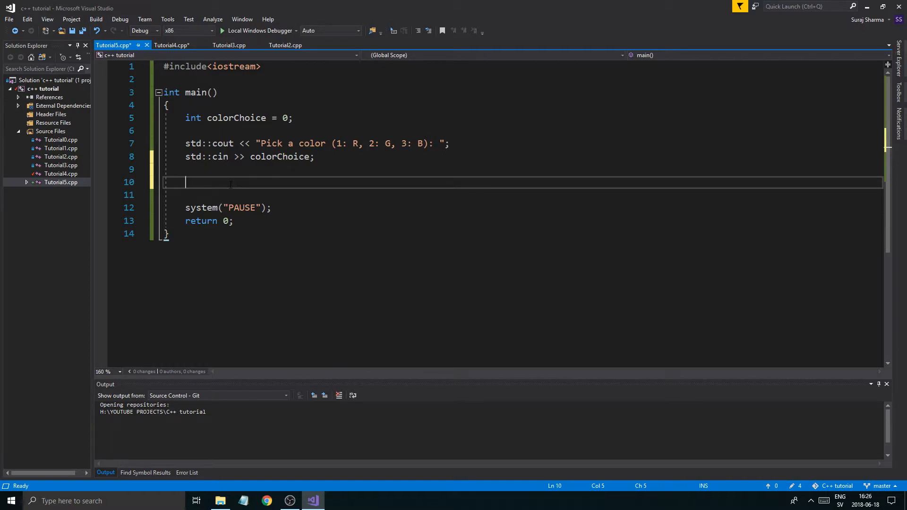
Step: Write switch (colorChoice) with an empty brace body below the cin line
{"action": "type", "text": "switch"}
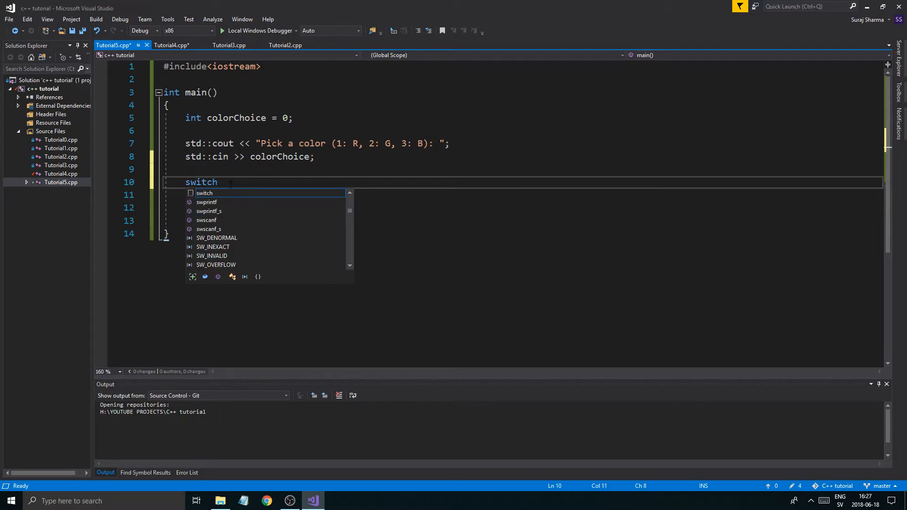
{"action": "type", "text": "()"}
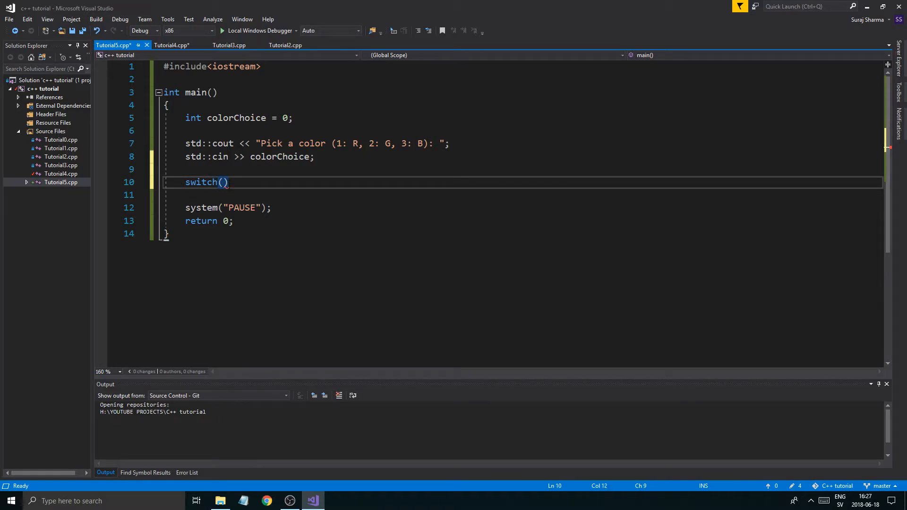
{"action": "double_click", "coordinate": [235, 118]}
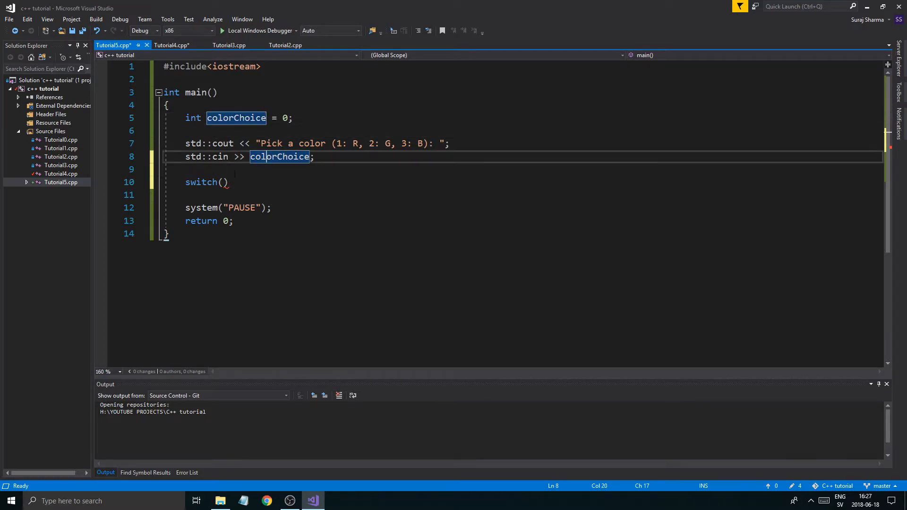
{"action": "left_click", "coordinate": [235, 118]}
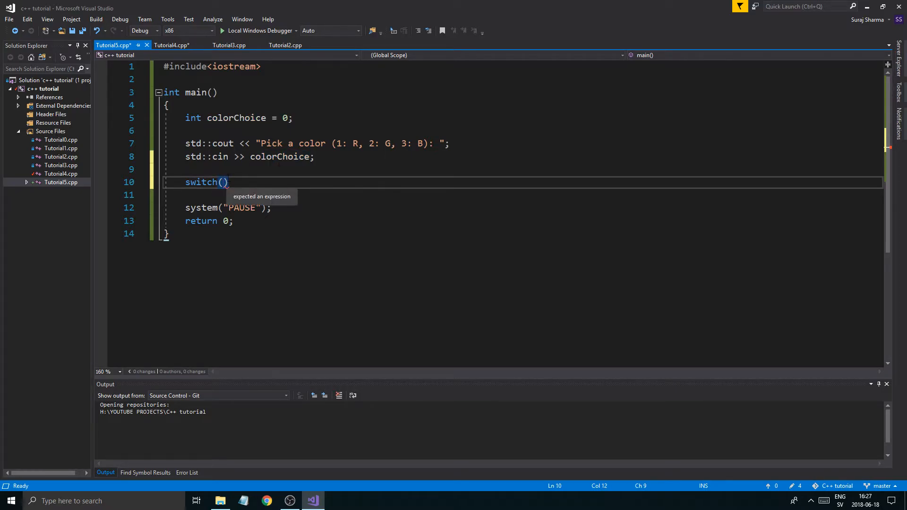
{"action": "type", "text": "colorChoice"}
{"action": "type", "text": "{"}
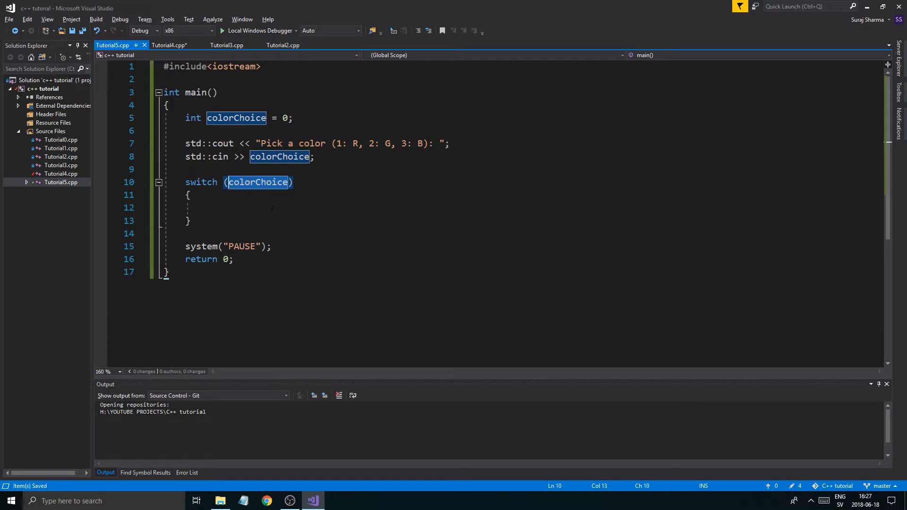
{"action": "left_click", "coordinate": [252, 207]}
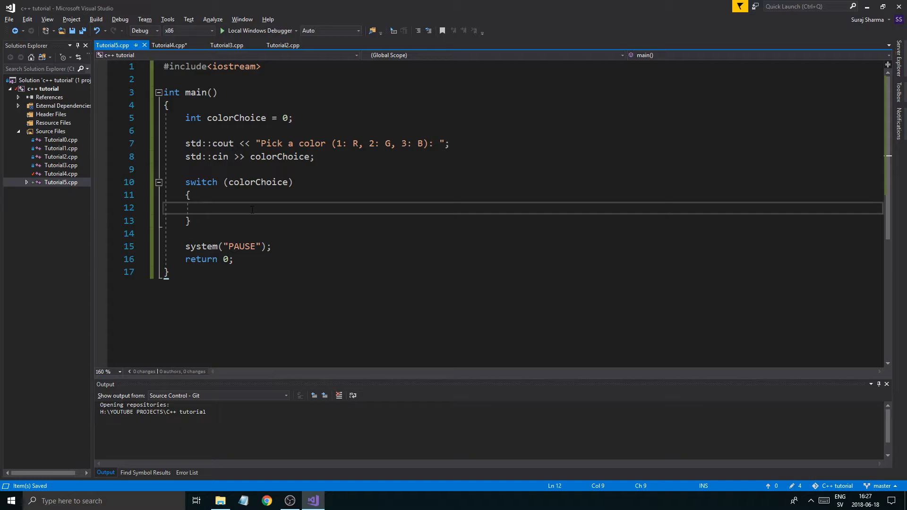
Step: Write case 1, case 2 and case 3 labels, each ending in break
{"action": "type", "text": "case"}
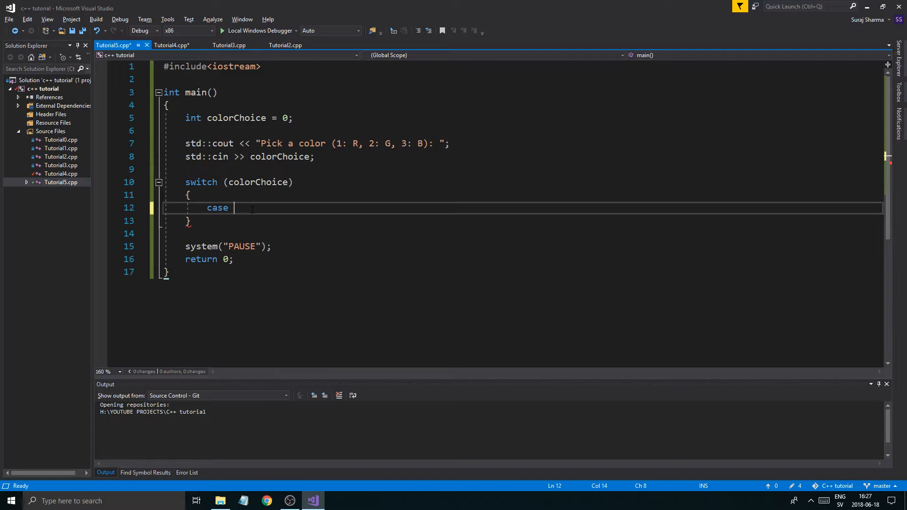
{"action": "type", "text": "1:"}
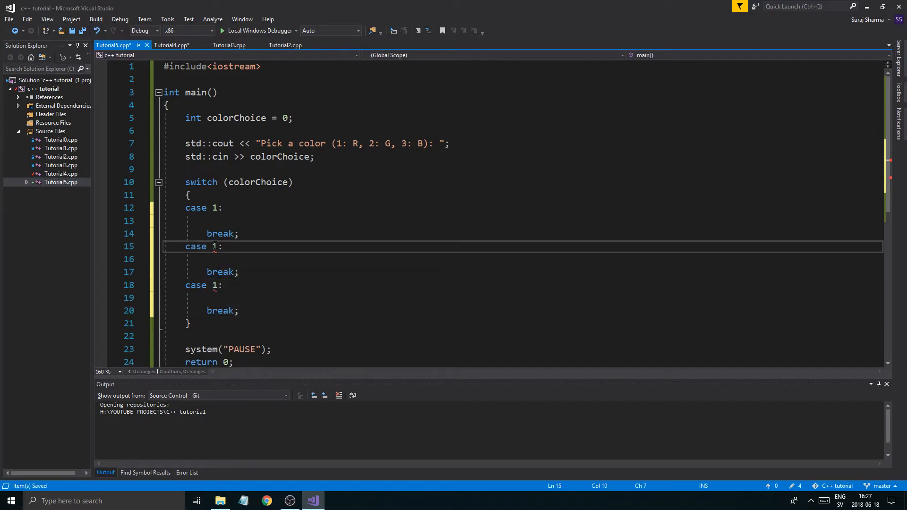
{"action": "type", "text": "3"}
{"action": "type", "text": "2"}
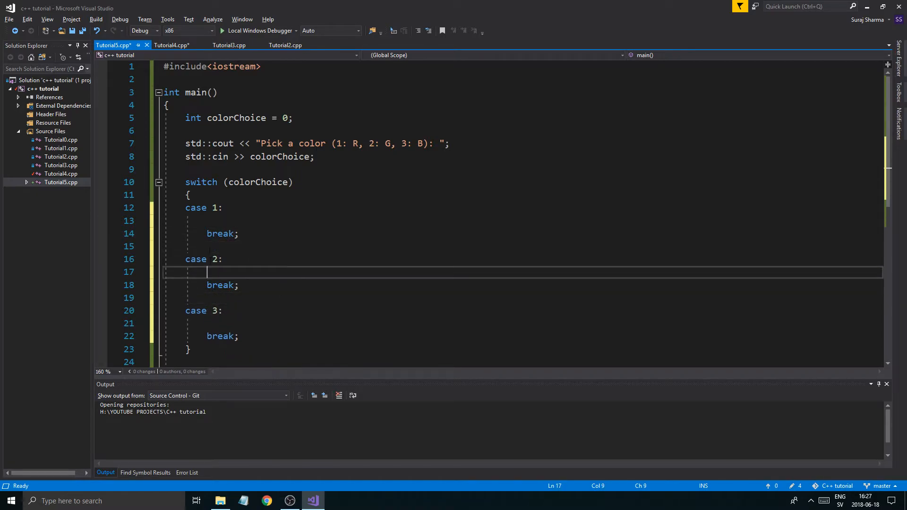
Step: Add blank lines under case 1 above its break statement
{"action": "double_click", "coordinate": [221, 233]}
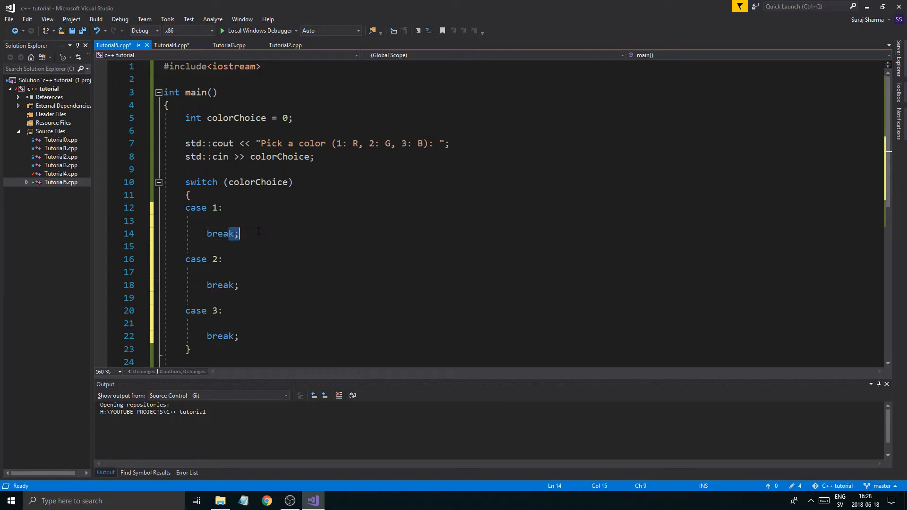
{"action": "double_click", "coordinate": [195, 207]}
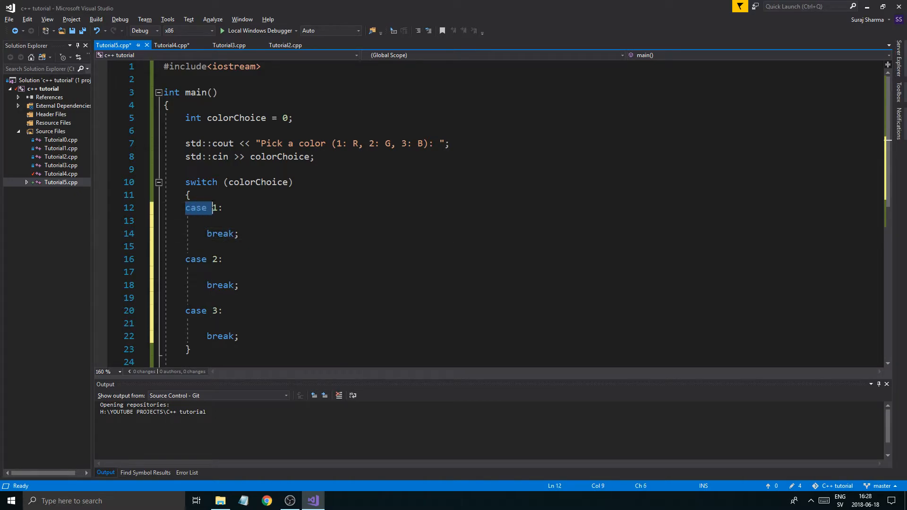
{"action": "left_click", "coordinate": [206, 234]}
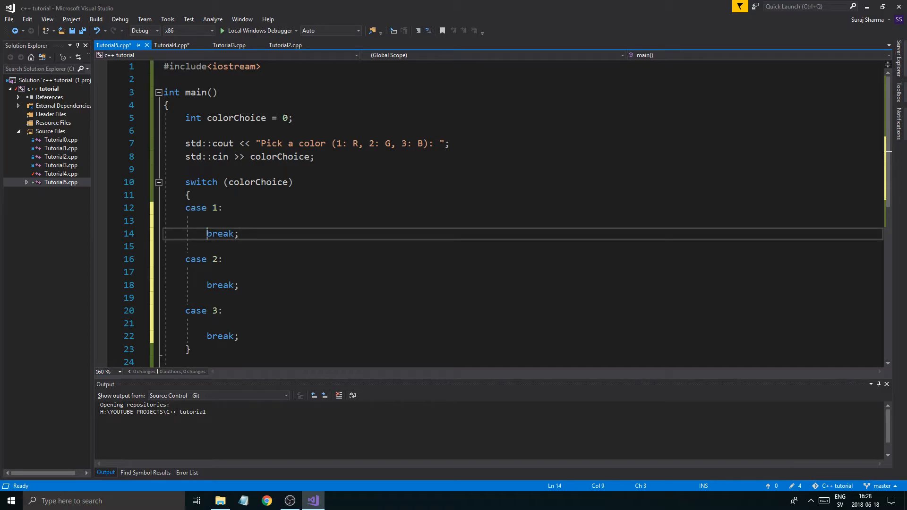
{"action": "left_click", "coordinate": [225, 234]}
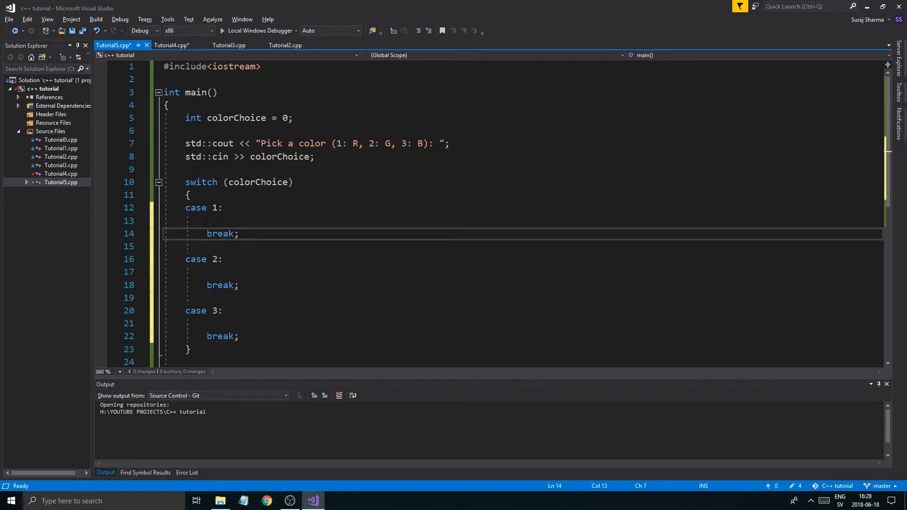
{"action": "left_click", "coordinate": [213, 208]}
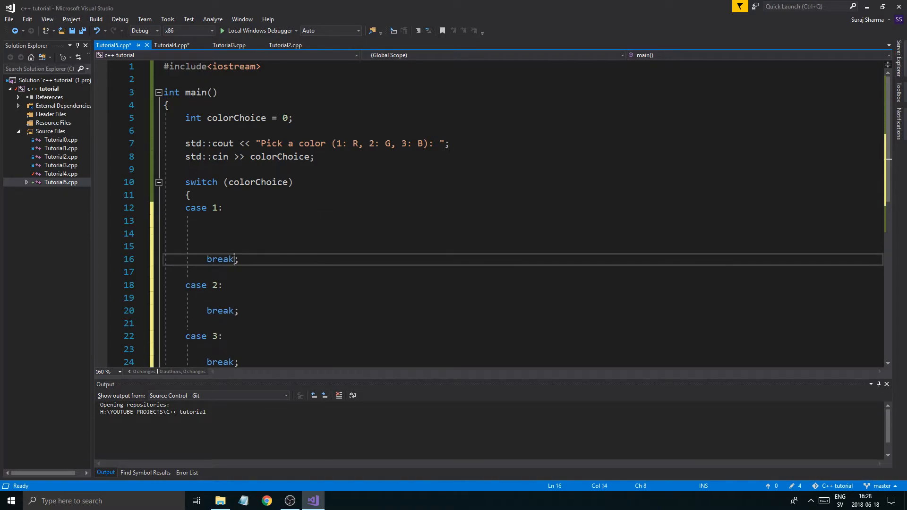
{"action": "scroll", "scroll_direction": "down", "scroll_amount": 3}
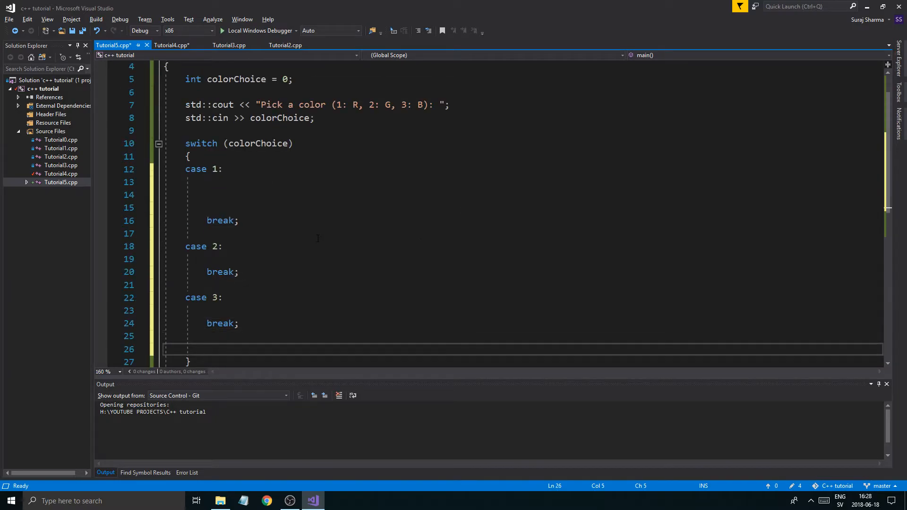
Step: Add a default branch printing "Not a valid choice!" and a newline before break
{"action": "left_click", "coordinate": [186, 350]}
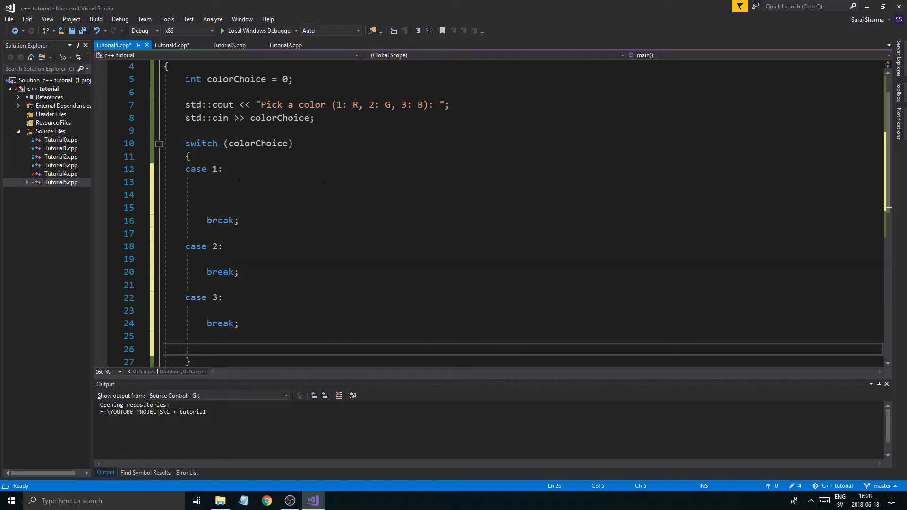
{"action": "mouse_move", "coordinate": [316, 195]}
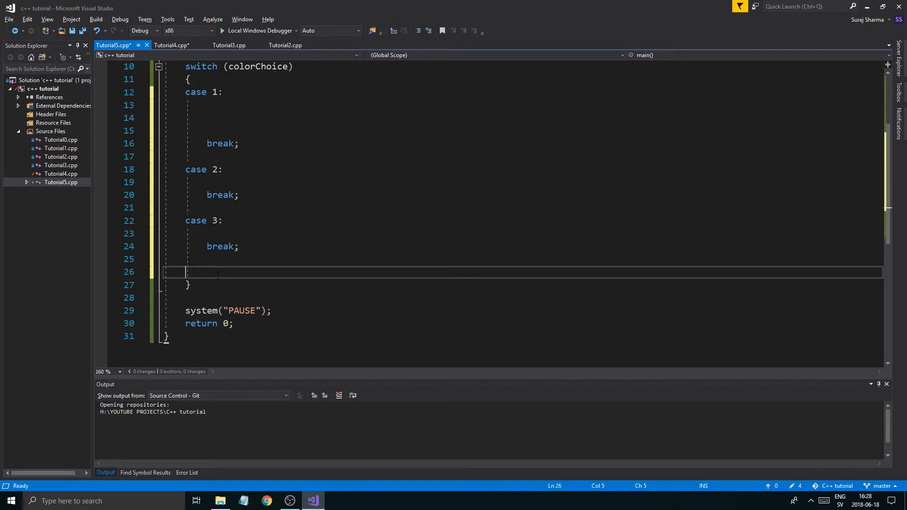
{"action": "type", "text": "default:"}
{"action": "type", "text": "break;"}
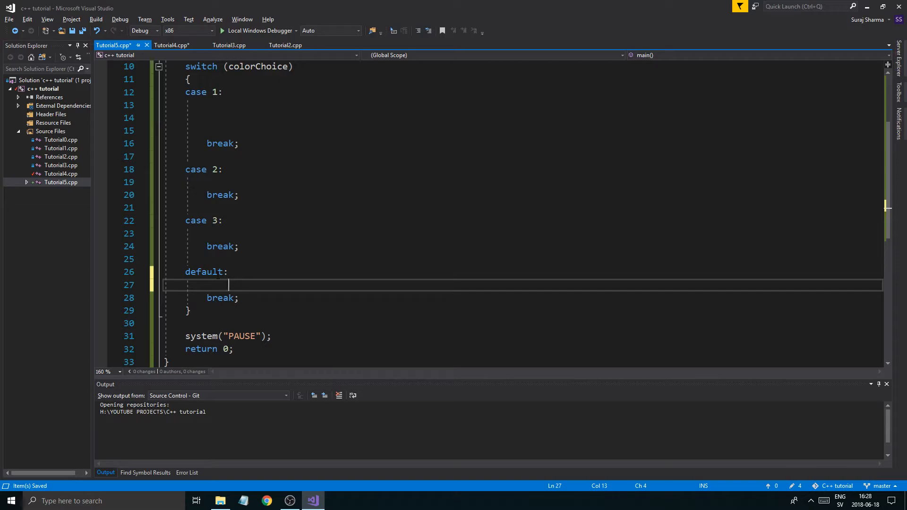
{"action": "type", "text": "std::co"}
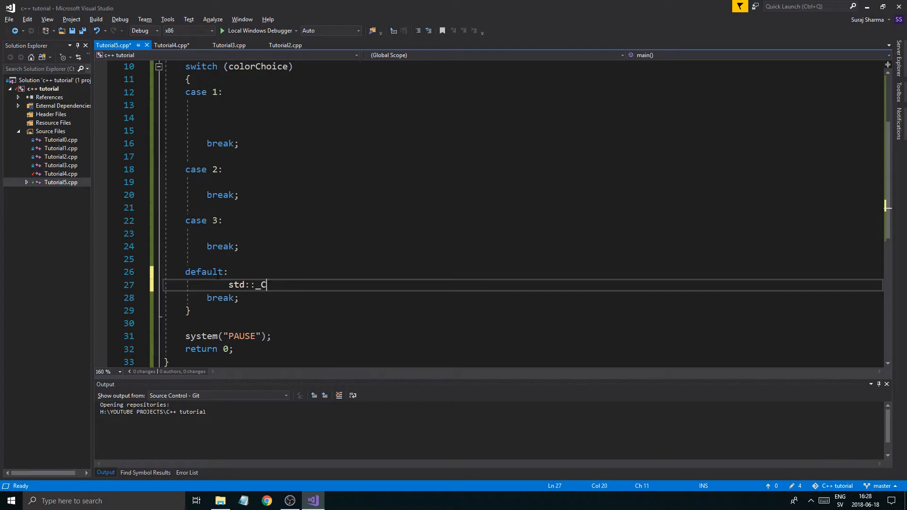
{"action": "type", "text": "out <<"}
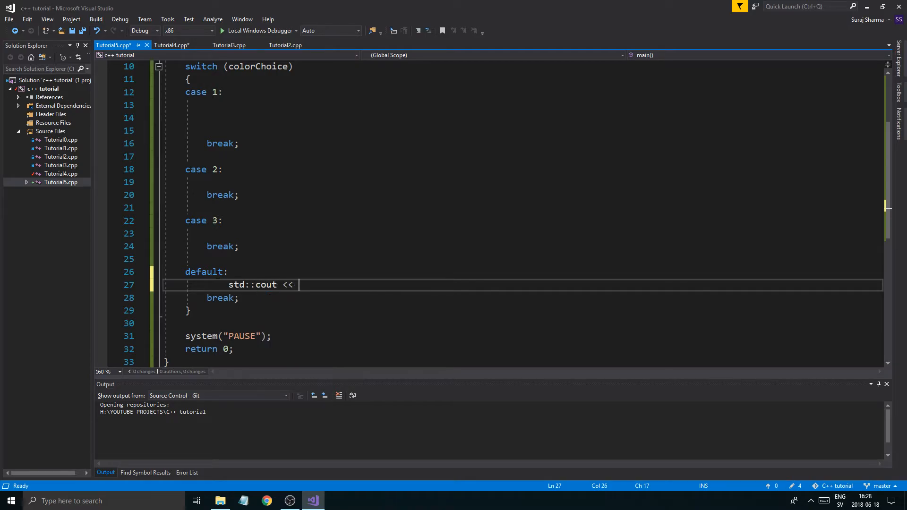
{"action": "type", "text": "\"Not a v\""}
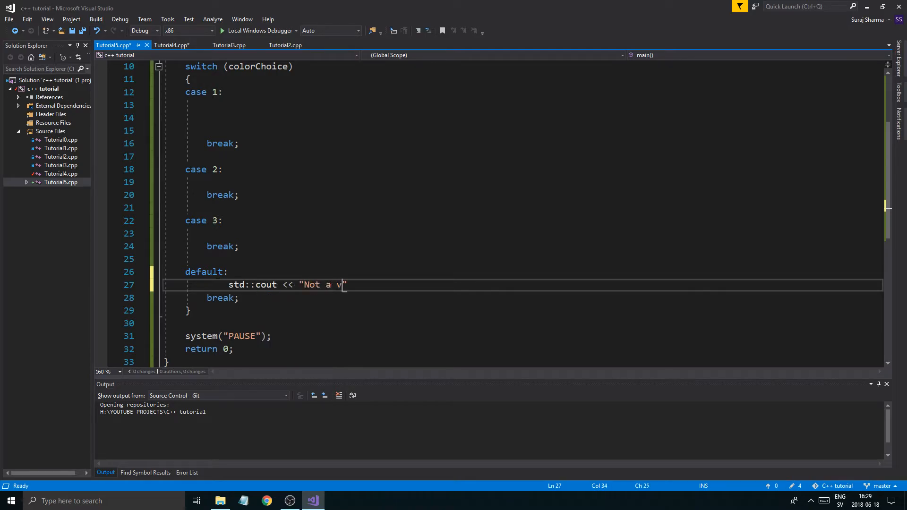
{"action": "type", "text": "alid c"}
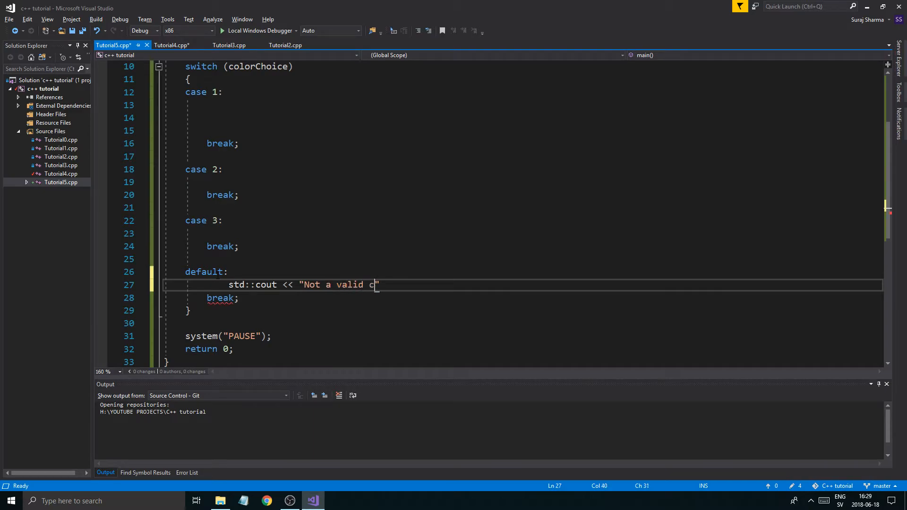
{"action": "type", "text": "hoice!\" <<"}
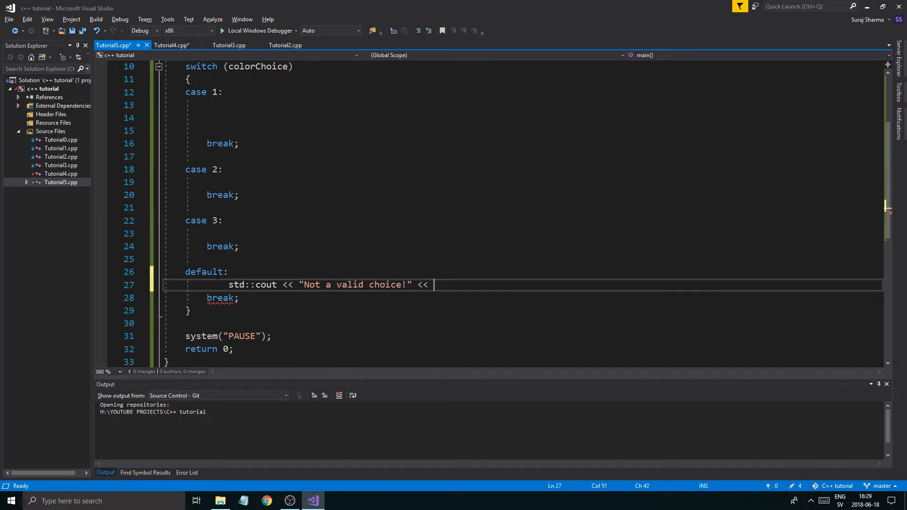
{"action": "type", "text": "\"\\n\""}
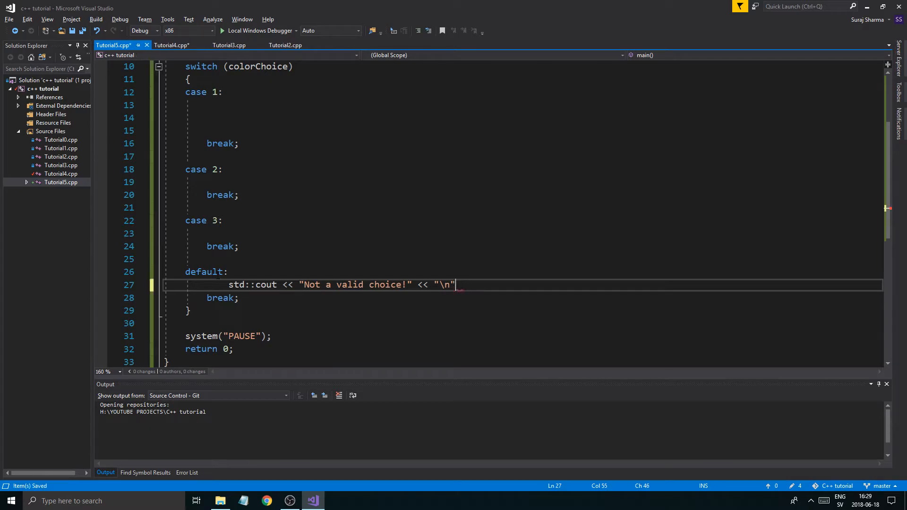
{"action": "type", "text": ";"}
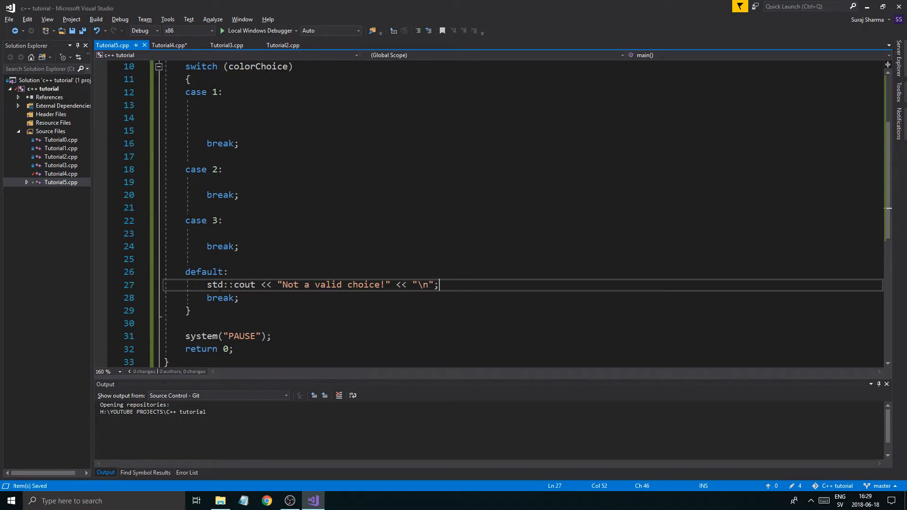
{"action": "double_click", "coordinate": [244, 284]}
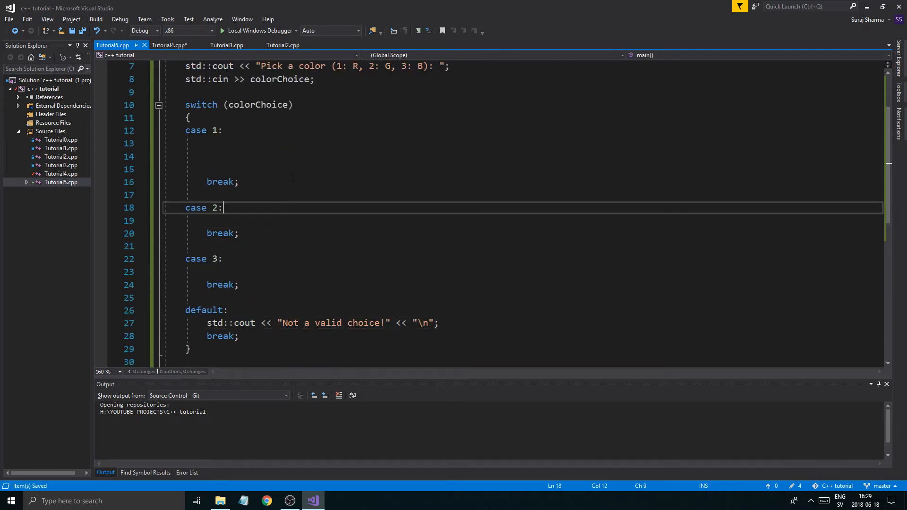
Step: Print "Color RED picked!" with a newline in case 1, pasting the line into cases 2 and 3
{"action": "type", "text": "std::cout << \""}
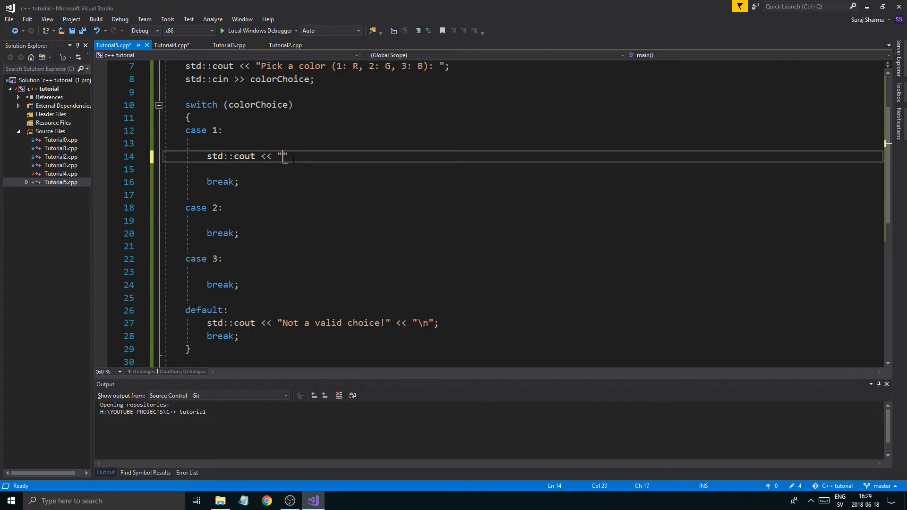
{"action": "type", "text": "RED"}
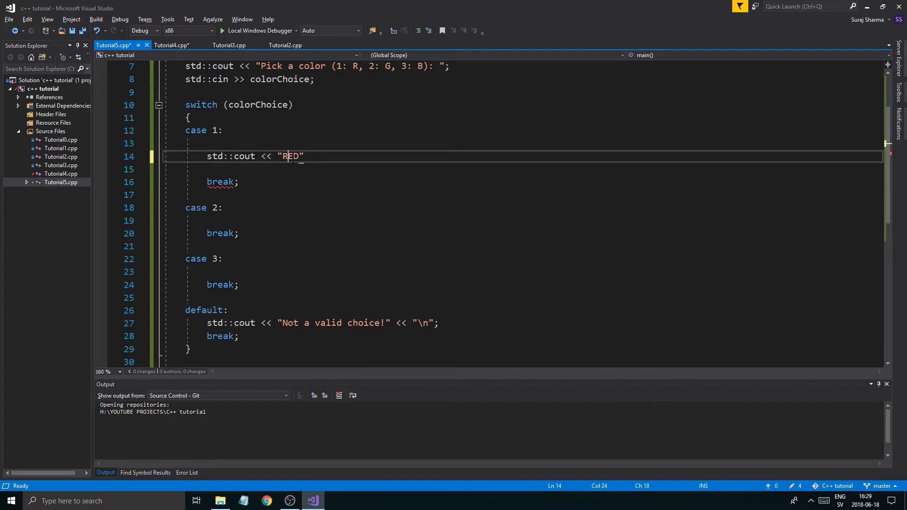
{"action": "type", "text": "Color"}
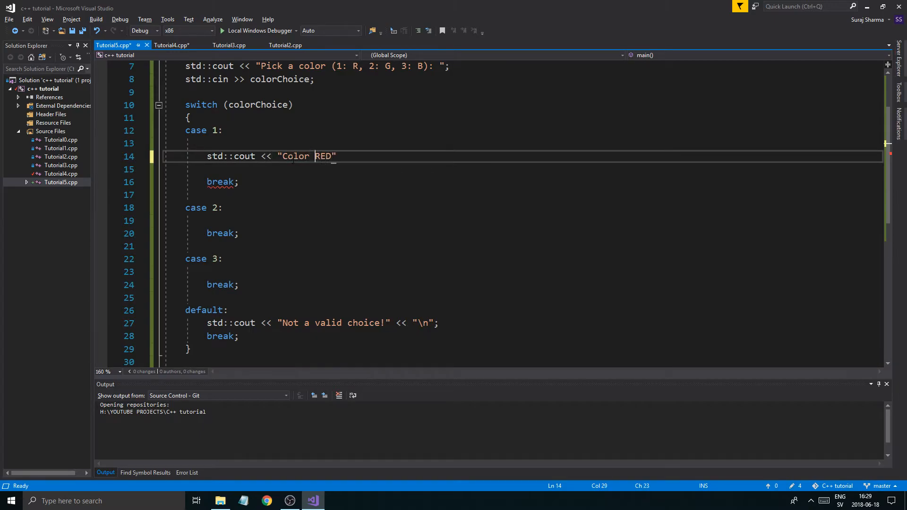
{"action": "type", "text": "picke"}
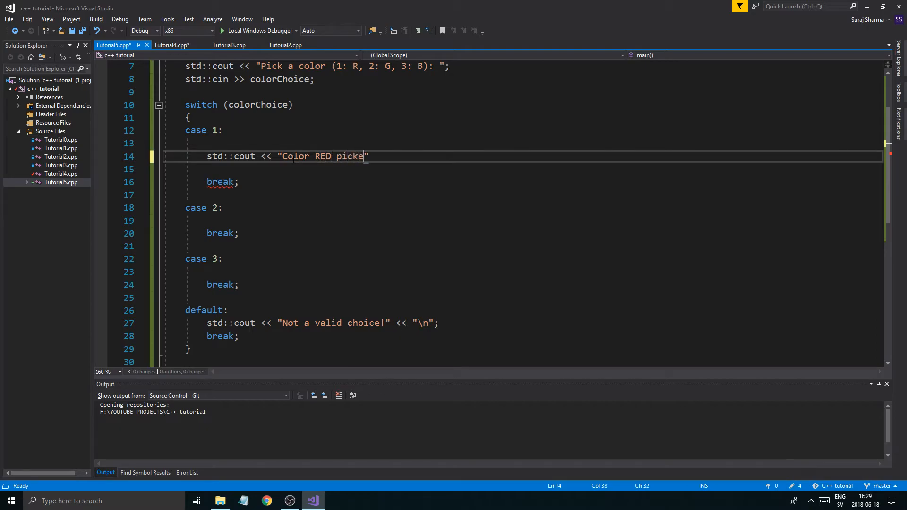
{"action": "type", "text": "d!\" <<"}
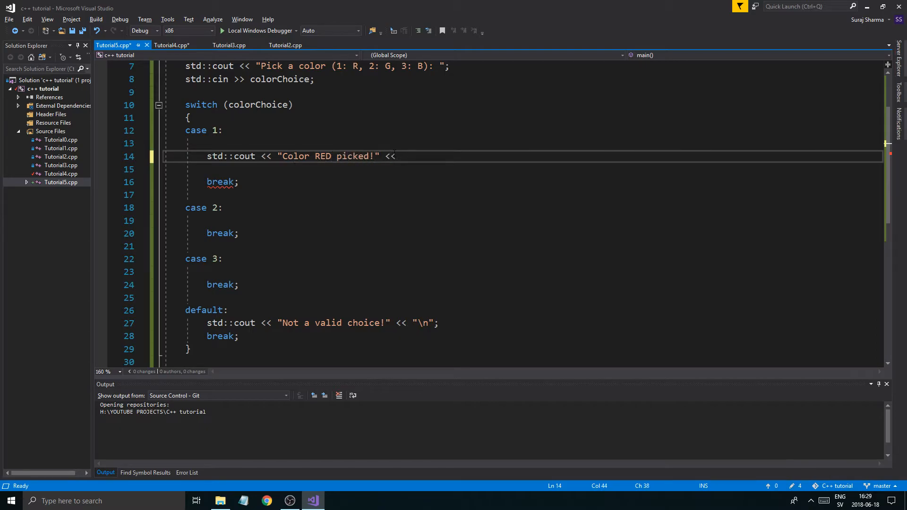
{"action": "type", "text": "\"\\n\";"}
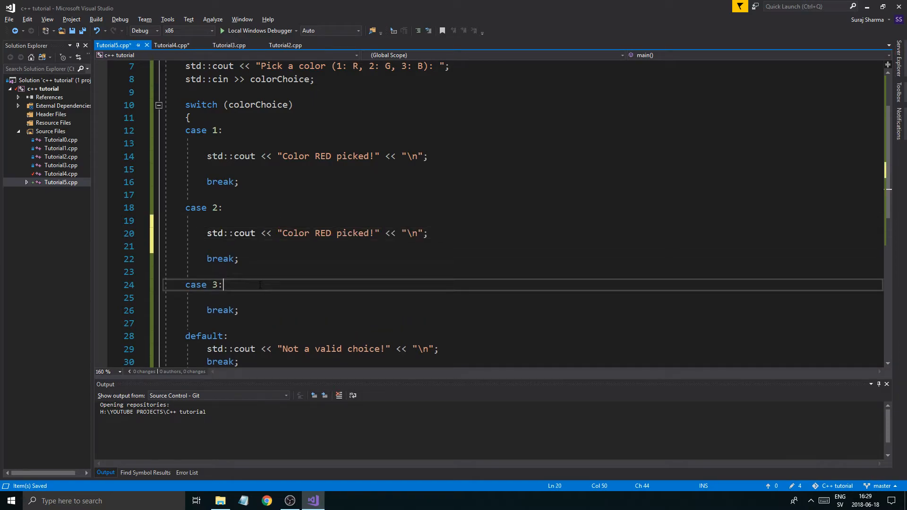
{"action": "type", "text": "std::cout << \"Color RED picked!\" << \"\\n\";"}
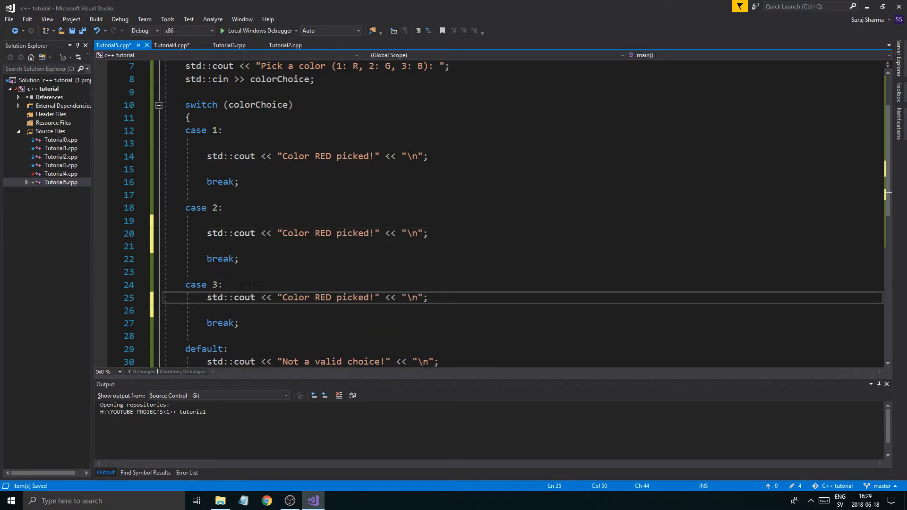
Step: Change the pasted messages to GREEN in case 2 and BLUE in case 3
{"action": "double_click", "coordinate": [323, 233]}
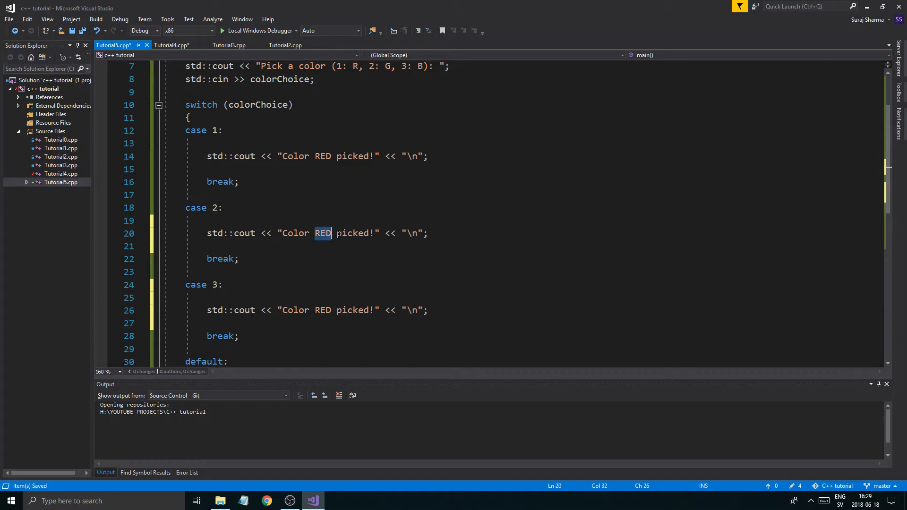
{"action": "type", "text": "GR"}
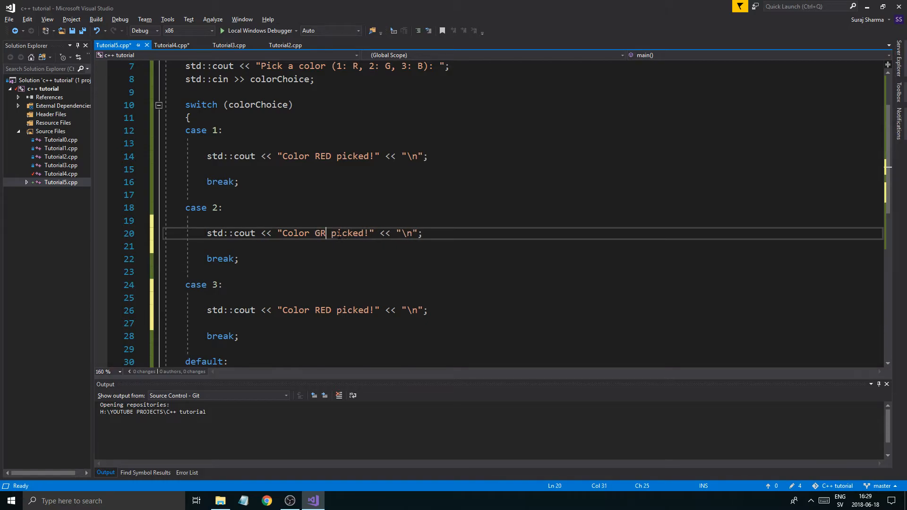
{"action": "double_click", "coordinate": [323, 310]}
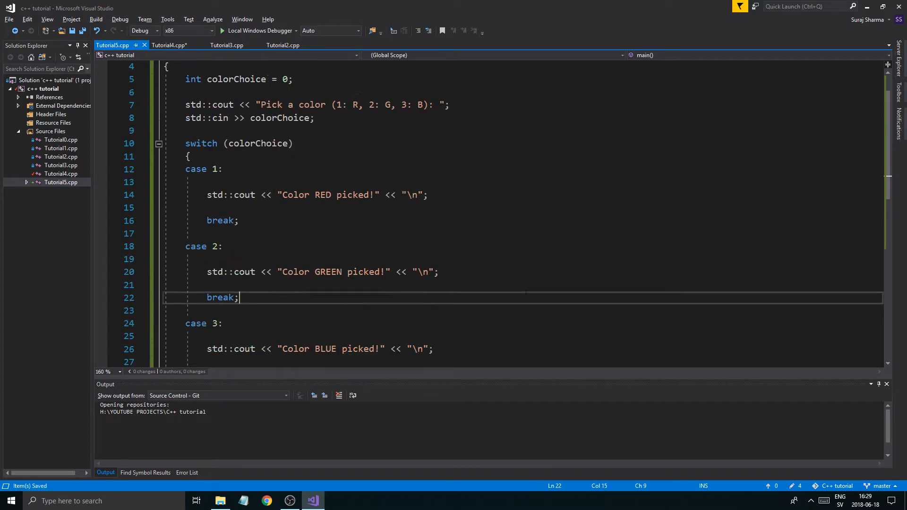
{"action": "scroll", "scroll_direction": "down", "scroll_amount": 3}
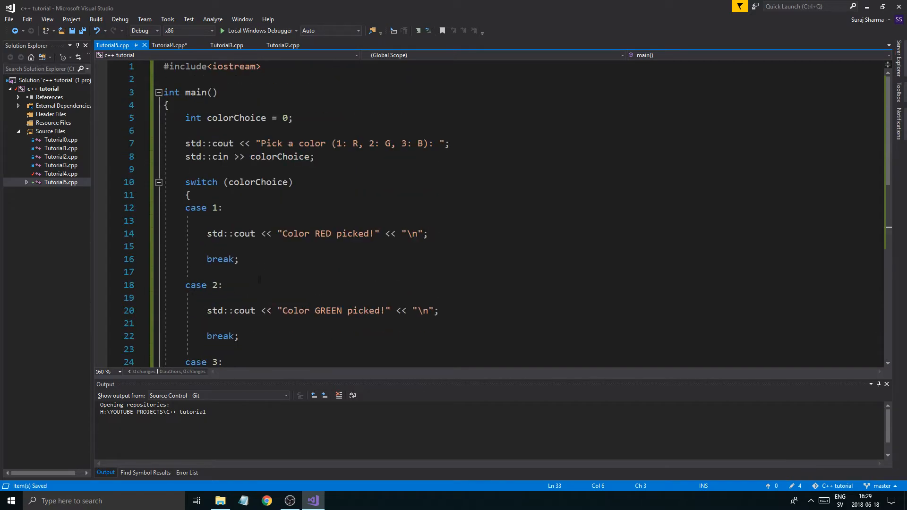
{"action": "left_click", "coordinate": [237, 220]}
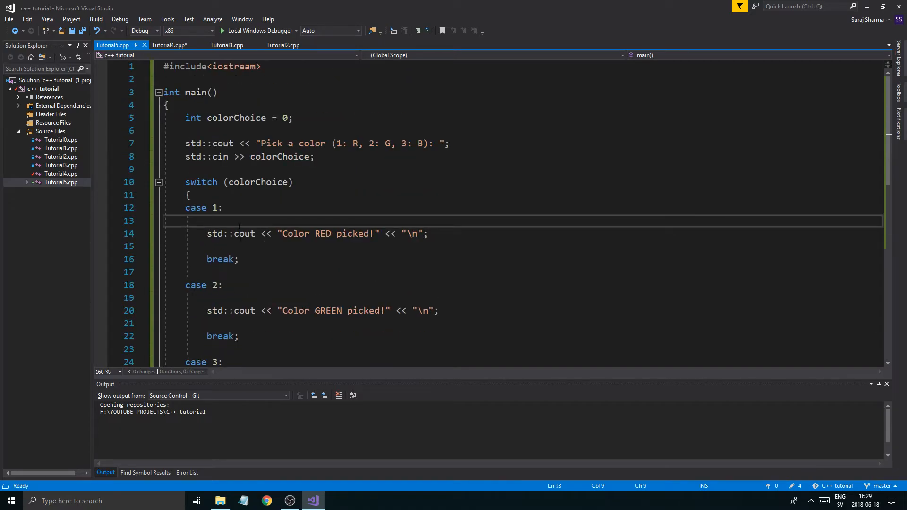
Step: Run the program with Local Windows Debugger, enter 1, and review colorChoice in the code
{"action": "left_click", "coordinate": [260, 30]}
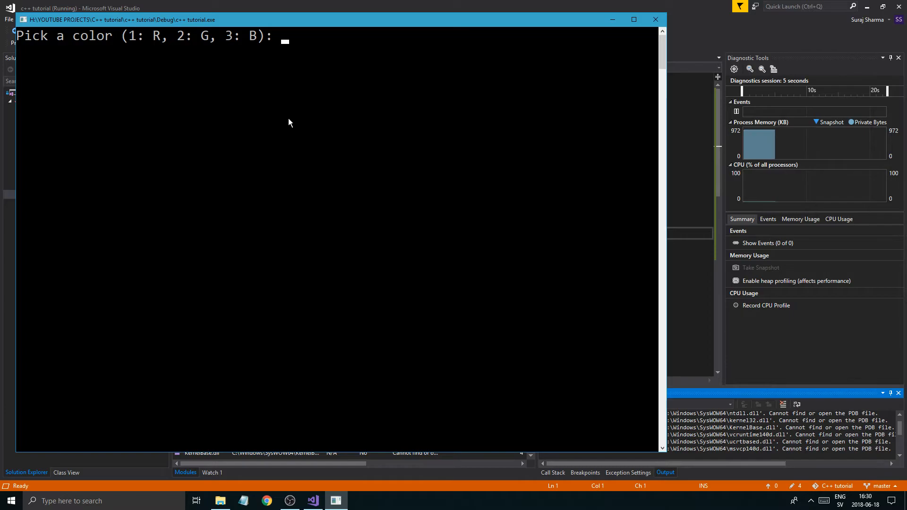
{"action": "type", "text": "1"}
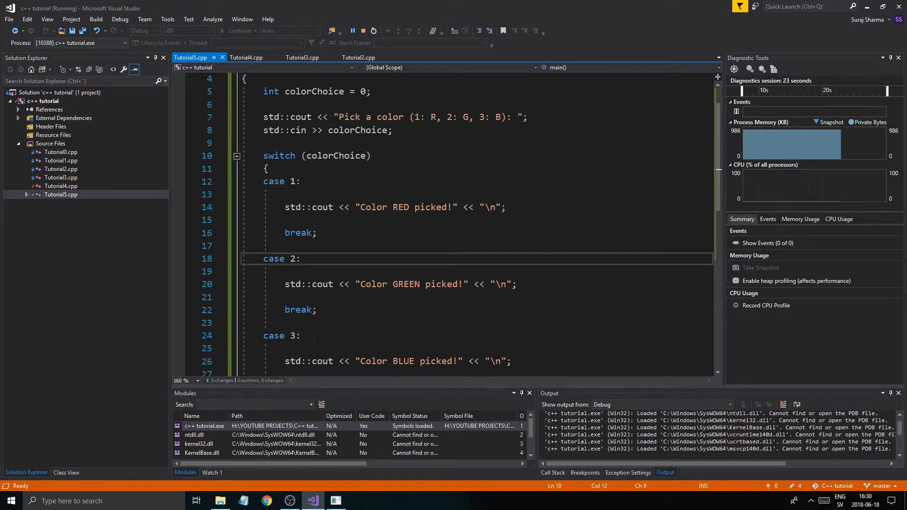
{"action": "left_click", "coordinate": [280, 181]}
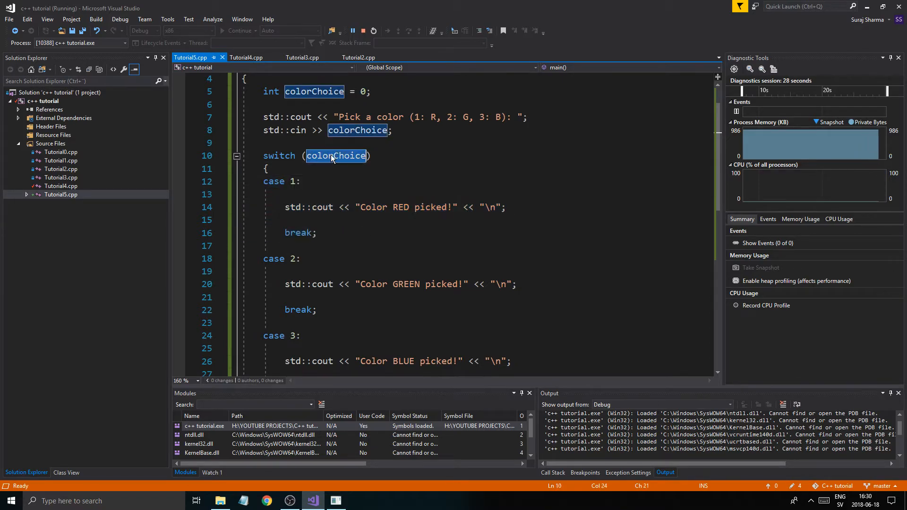
{"action": "left_click", "coordinate": [338, 220]}
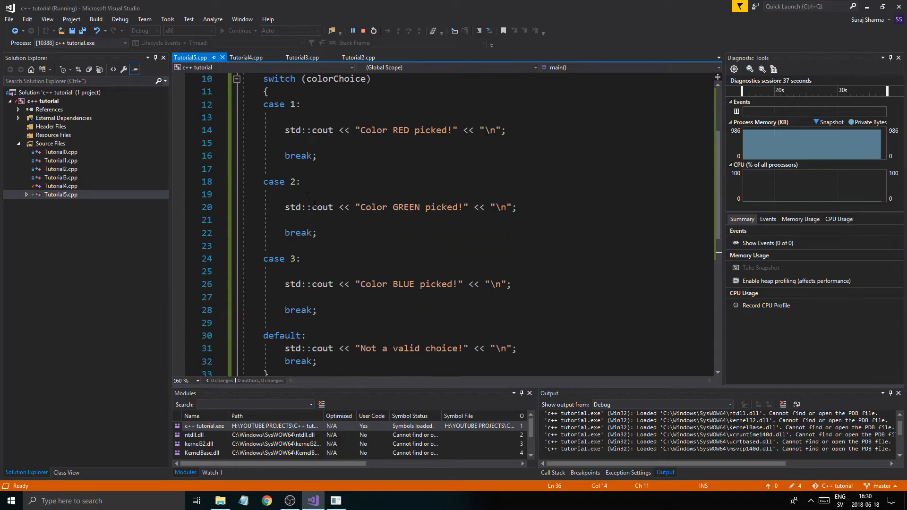
{"action": "left_click_drag", "start_coordinate": [264, 104], "coordinate": [317, 156]}
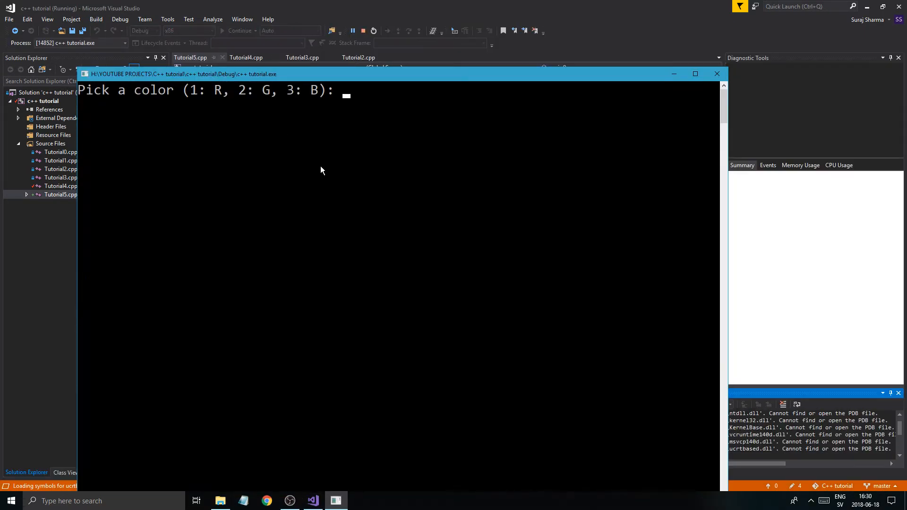
Step: Run again entering 2, then 5 for "Not a valid choice!", and close the console
{"action": "type", "text": "2"}
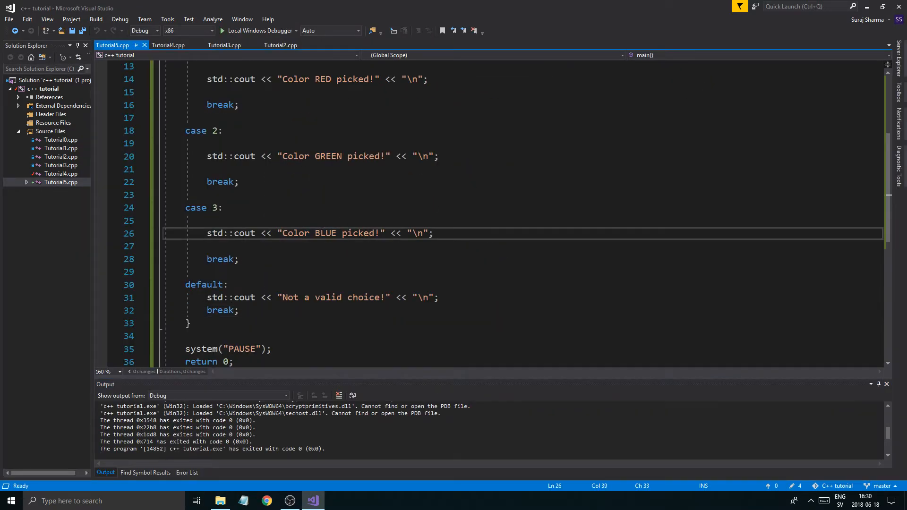
{"action": "left_click", "coordinate": [207, 221]}
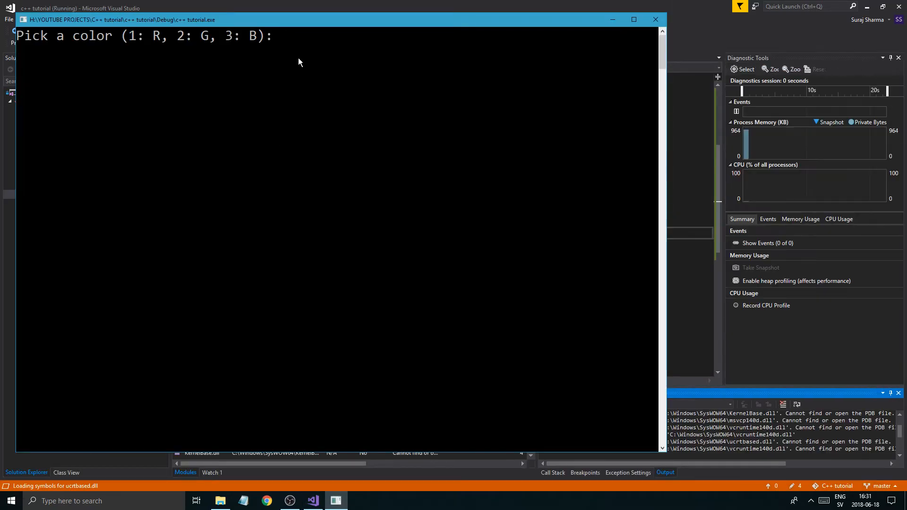
{"action": "type", "text": "5"}
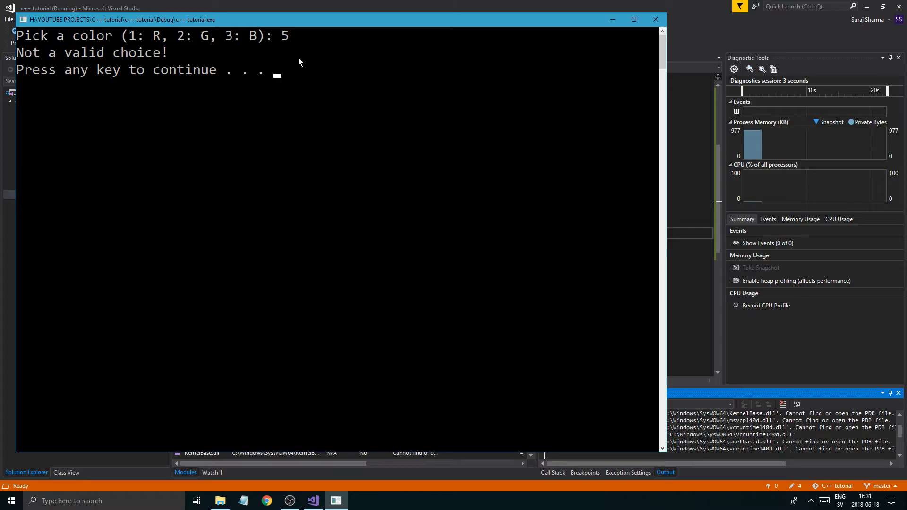
{"action": "mouse_move", "coordinate": [536, 13]}
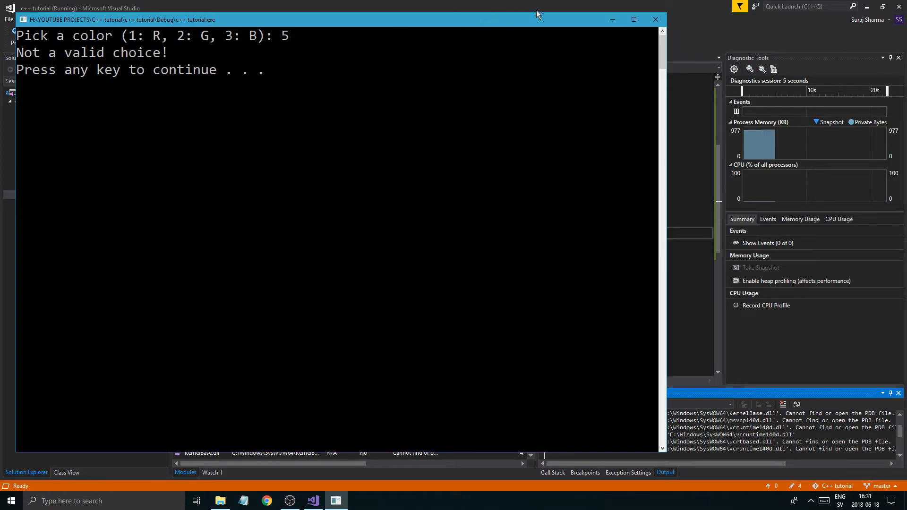
{"action": "key", "text": "enter"}
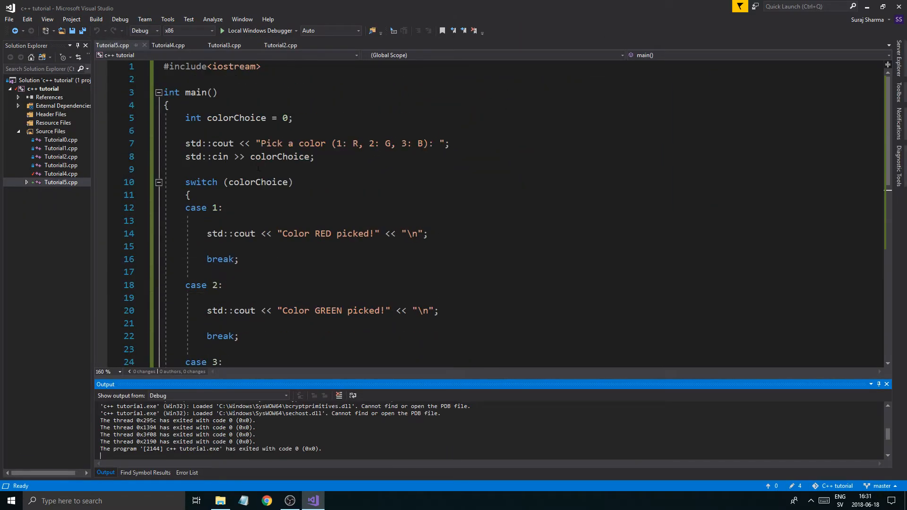
Step: Insert int a = 20 on a new line above case 1's RED output
{"action": "scroll", "scroll_direction": "down", "scroll_amount": 3}
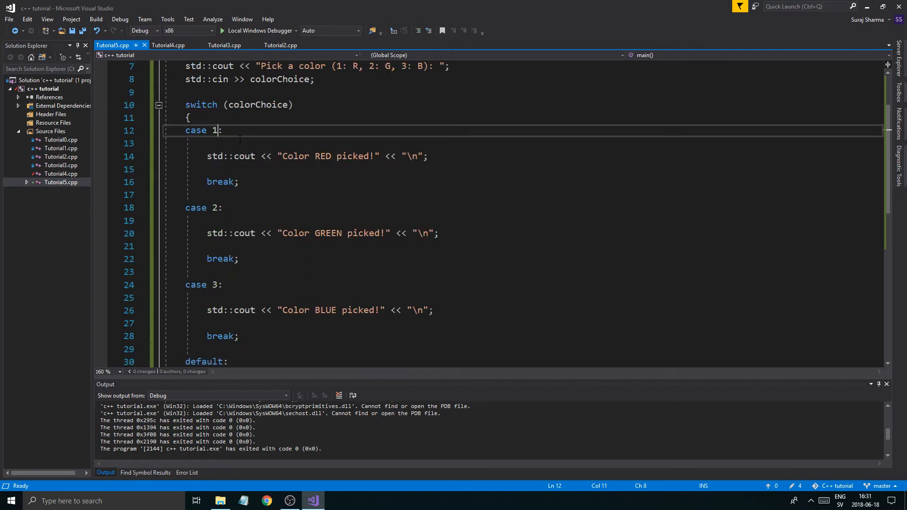
{"action": "scroll", "scroll_direction": "down", "scroll_amount": 3}
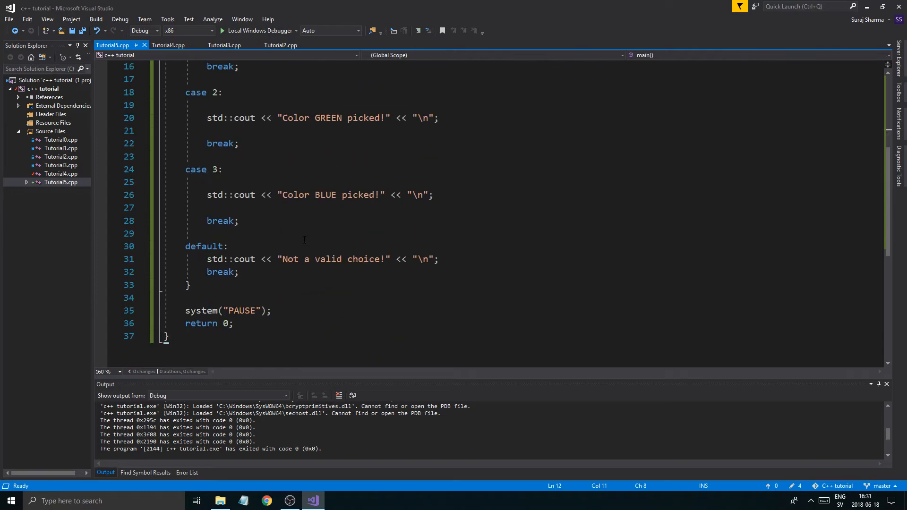
{"action": "scroll", "scroll_direction": "up", "scroll_amount": 3}
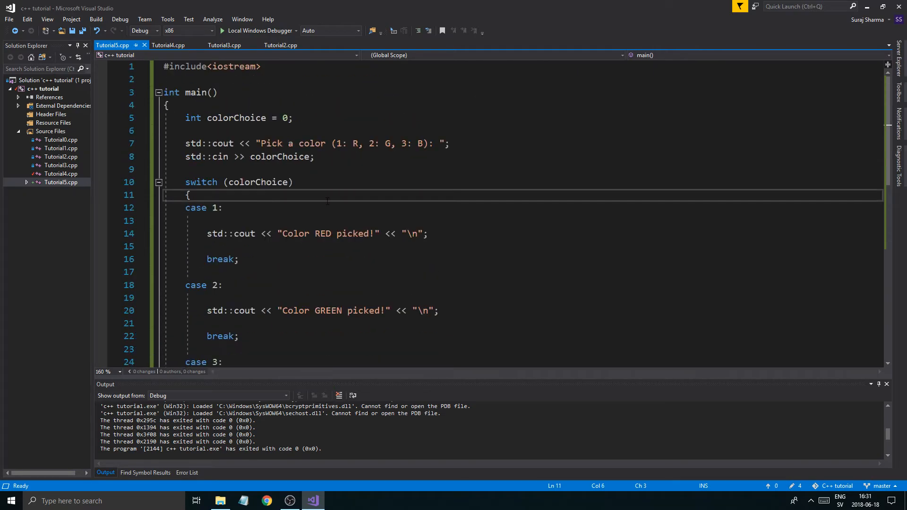
{"action": "left_click", "coordinate": [451, 143]}
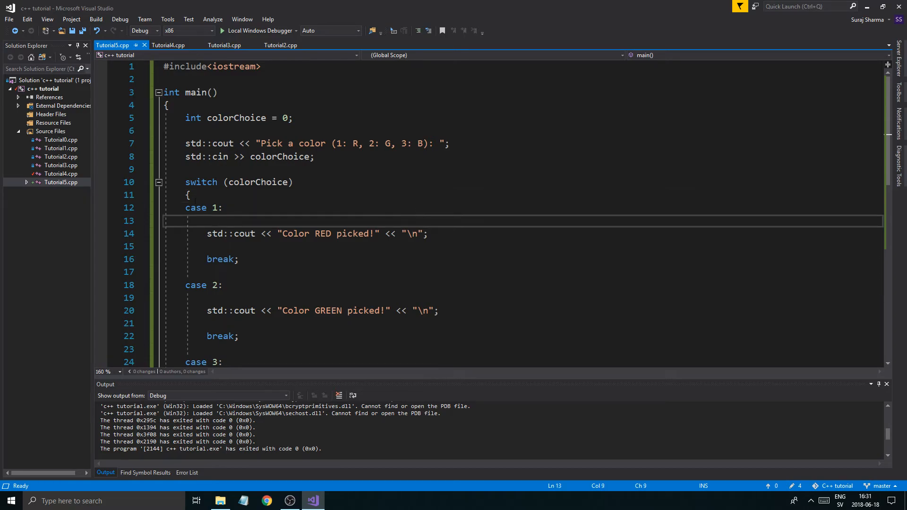
{"action": "key", "text": "enter"}
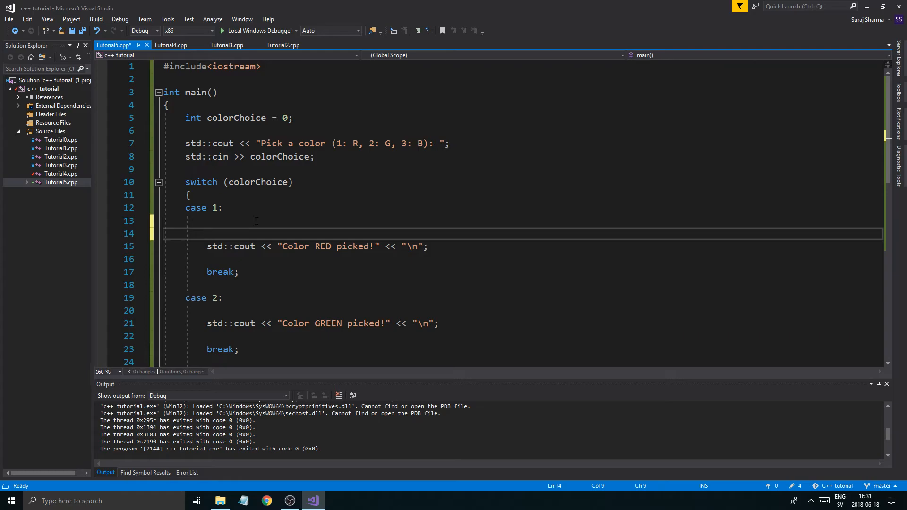
{"action": "type", "text": "int"}
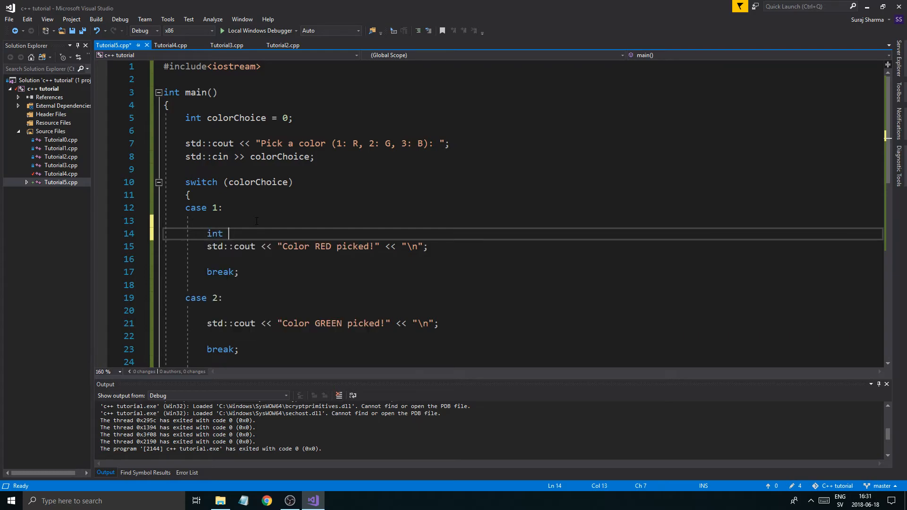
{"action": "type", "text": "a = 20;"}
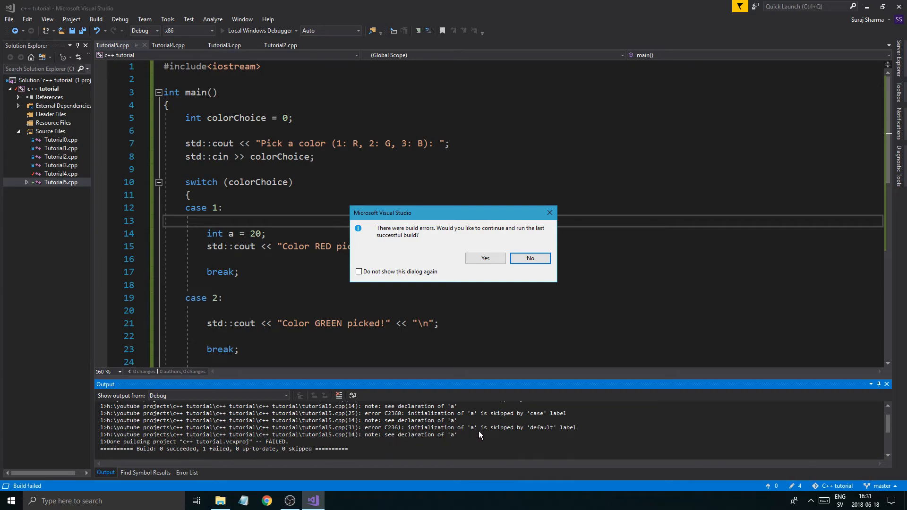
{"action": "mouse_move", "coordinate": [547, 431]}
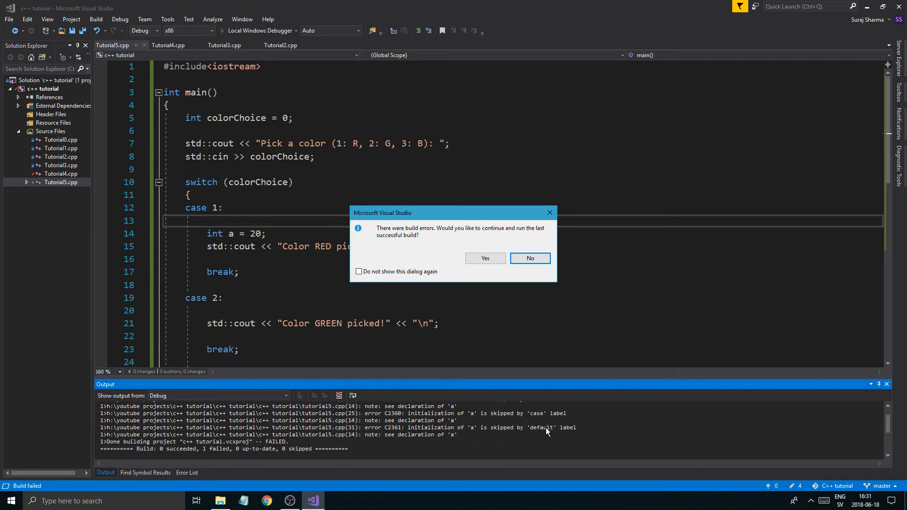
Step: Decline running the last successful build and revert the earlier declaration and print edits
{"action": "left_click", "coordinate": [529, 258]}
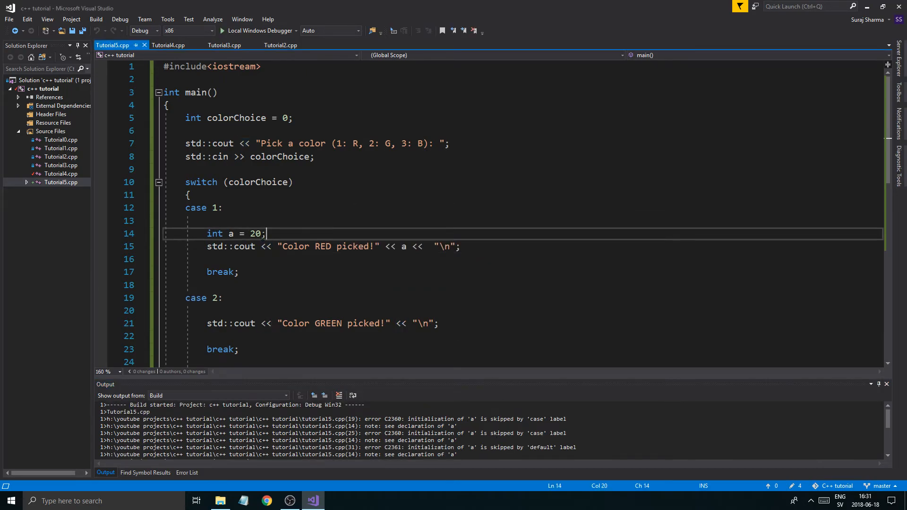
{"action": "left_click", "coordinate": [191, 221]}
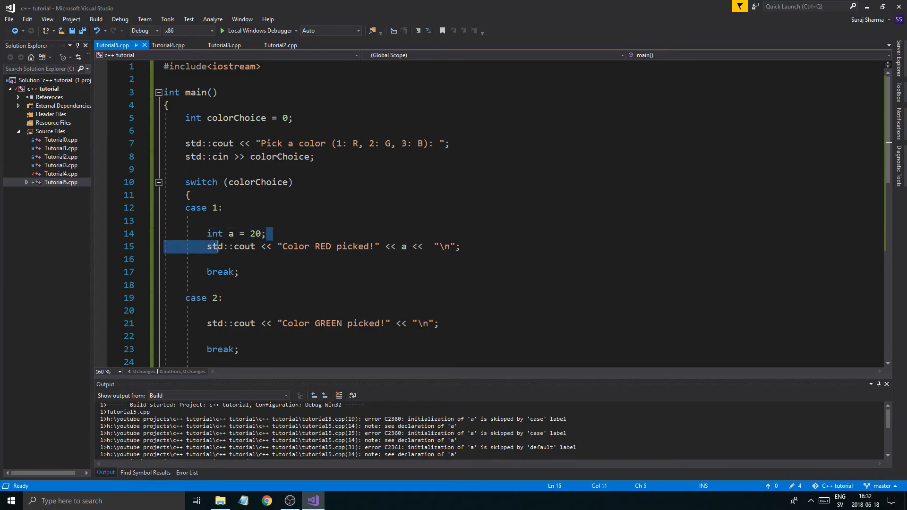
{"action": "key", "text": "Delete"}
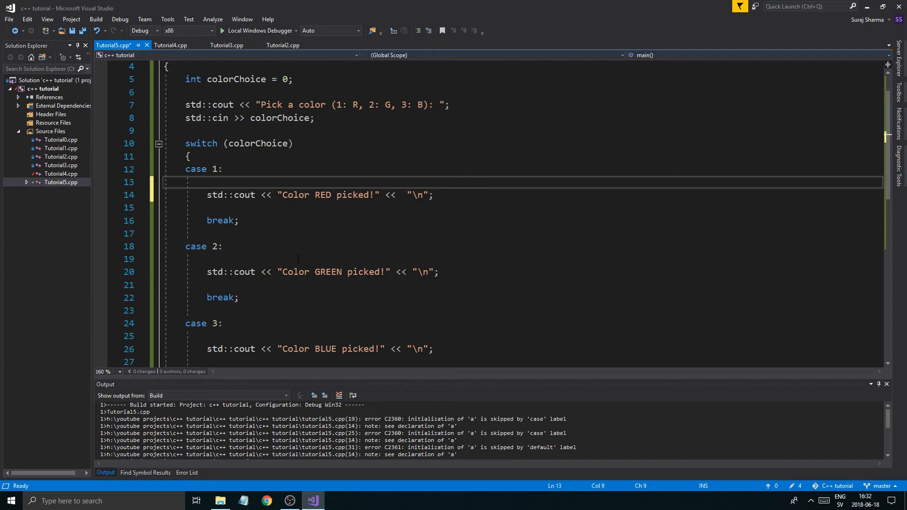
Step: Wrap case 1 in braces, declare int a = 20, print a after RED, and rebuild
{"action": "type", "text": "{}"}
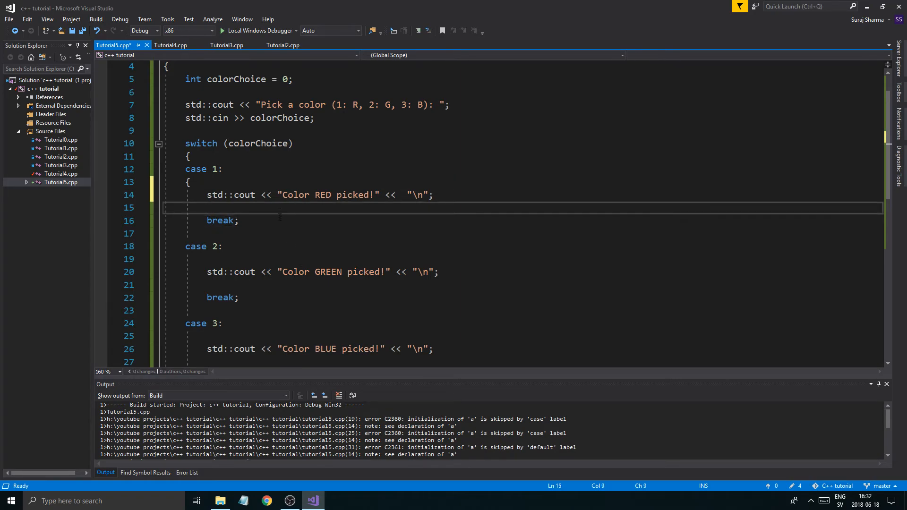
{"action": "type", "text": "}"}
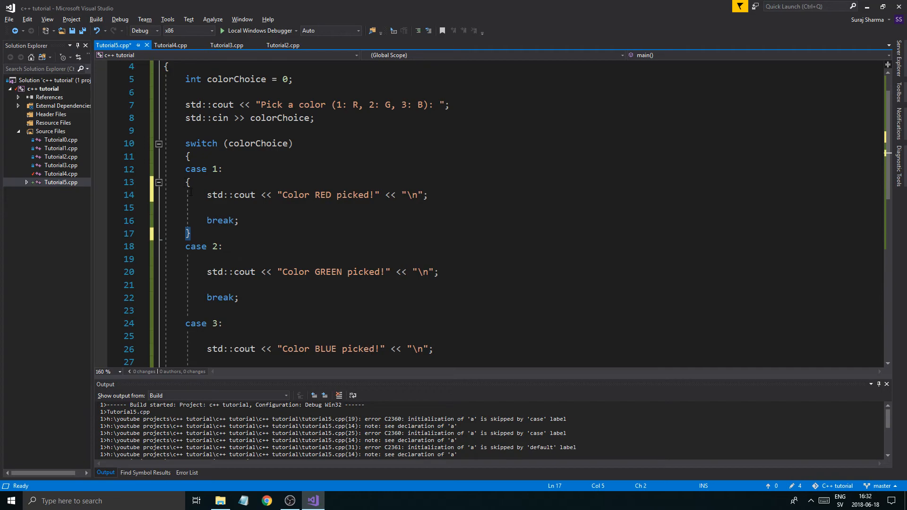
{"action": "type", "text": "'"}
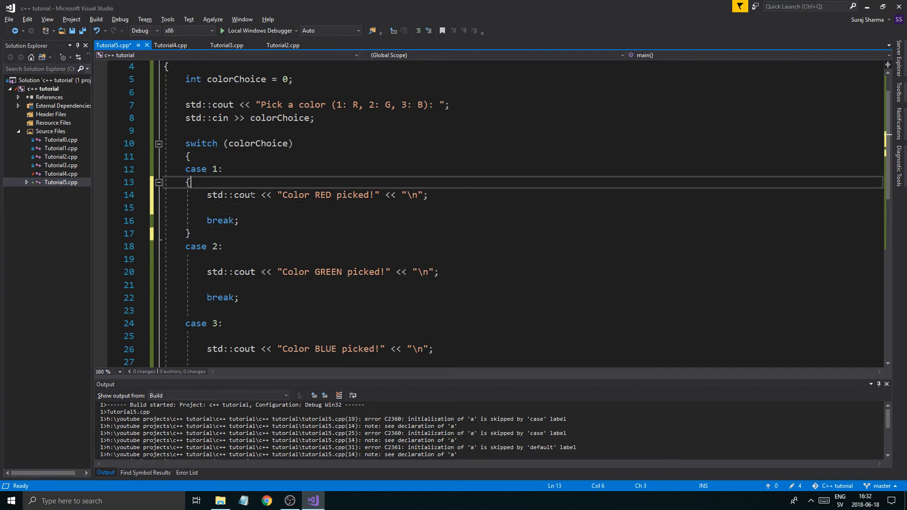
{"action": "type", "text": "int a"}
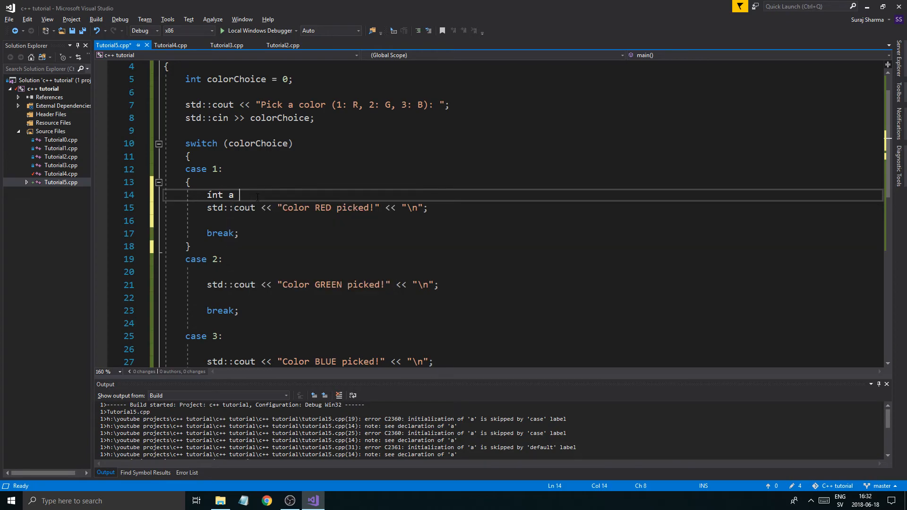
{"action": "key", "text": "Backspace"}
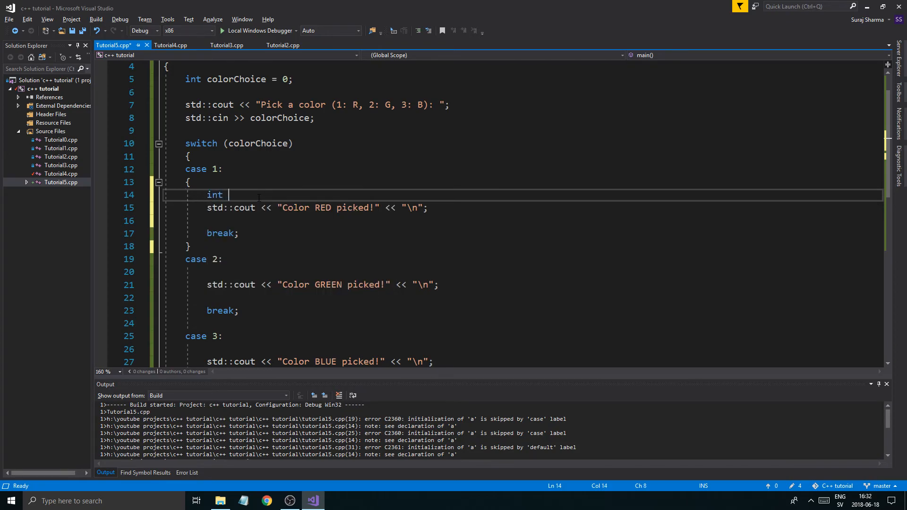
{"action": "type", "text": "a = 20;"}
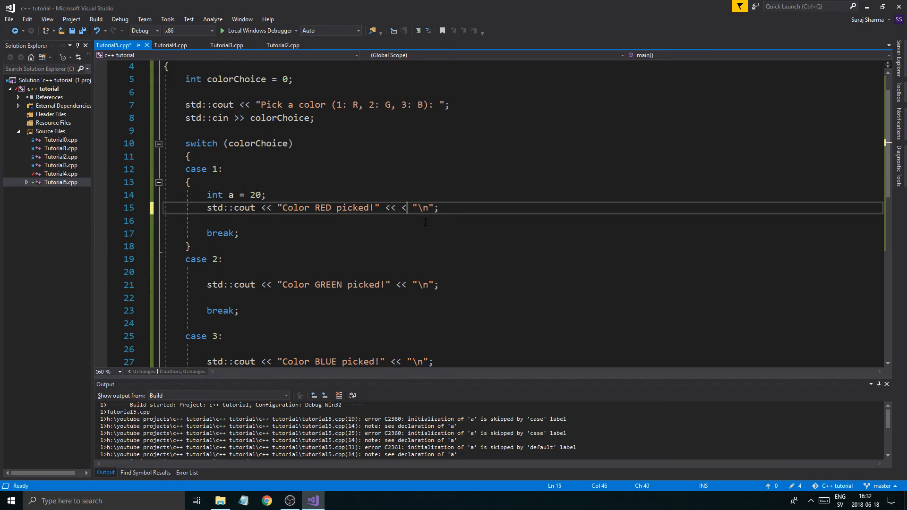
{"action": "type", "text": "a <"}
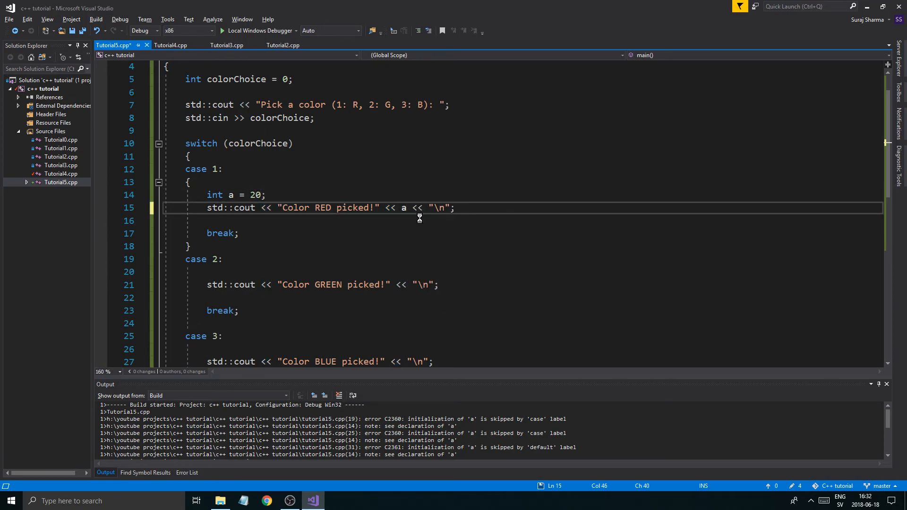
{"action": "key", "text": "ctrl+s"}
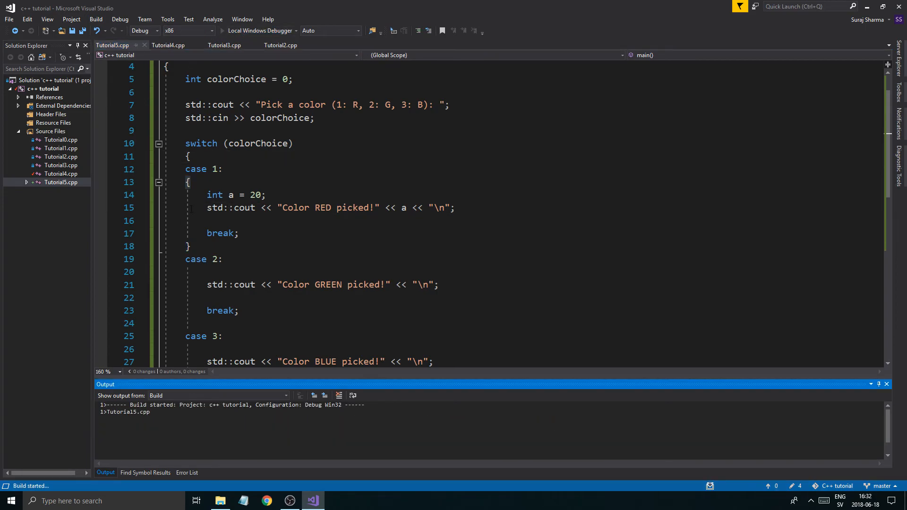
Step: Enter choice 1 in the console, producing "Color RED picked!20"
{"action": "left_click", "coordinate": [258, 31]}
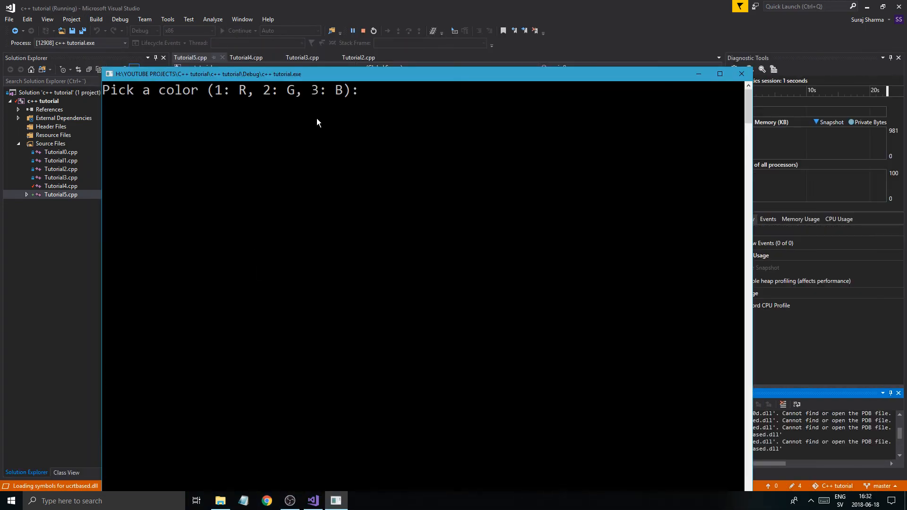
{"action": "type", "text": "1"}
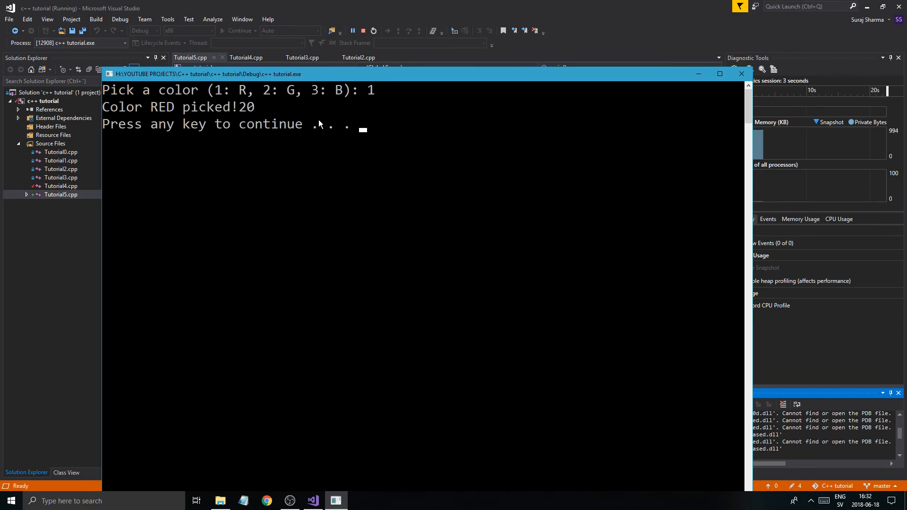
{"action": "mouse_move", "coordinate": [242, 111]}
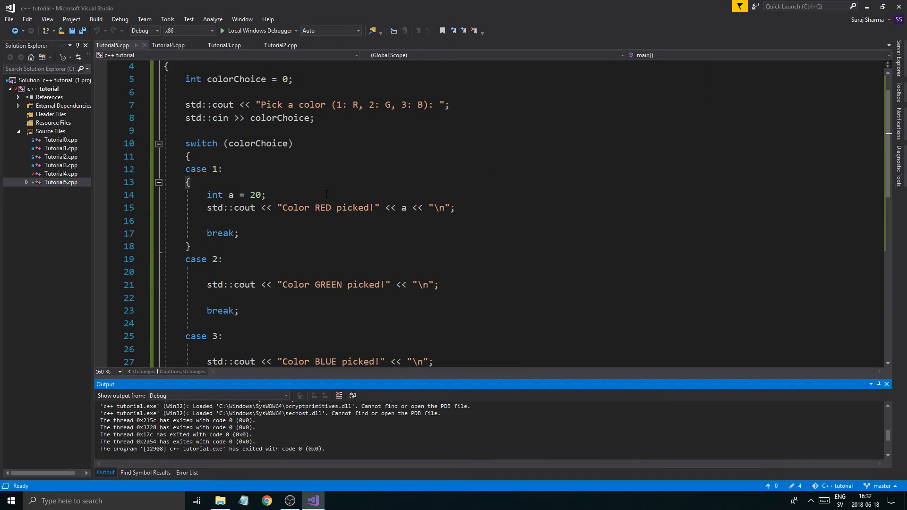
Step: Undo case 1 back to its plain form without braces or int a, then review the switch
{"action": "left_click", "coordinate": [191, 247]}
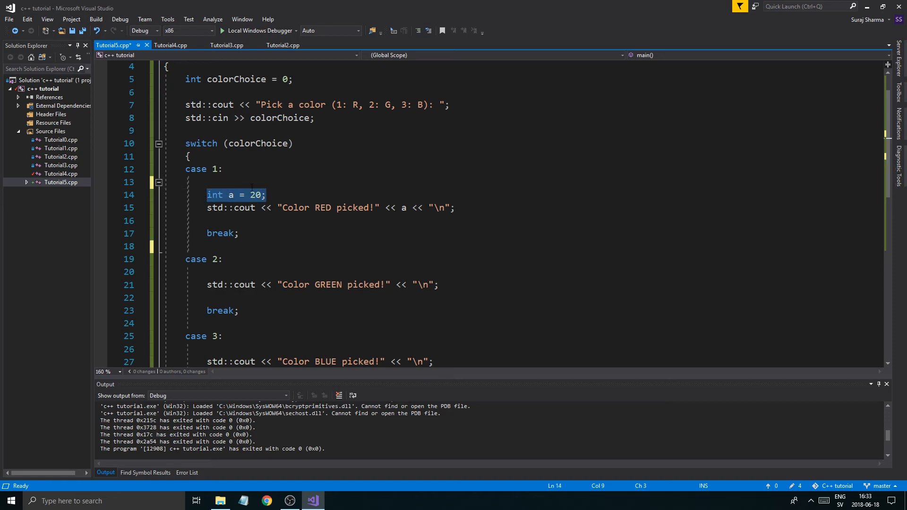
{"action": "key", "text": "Delete"}
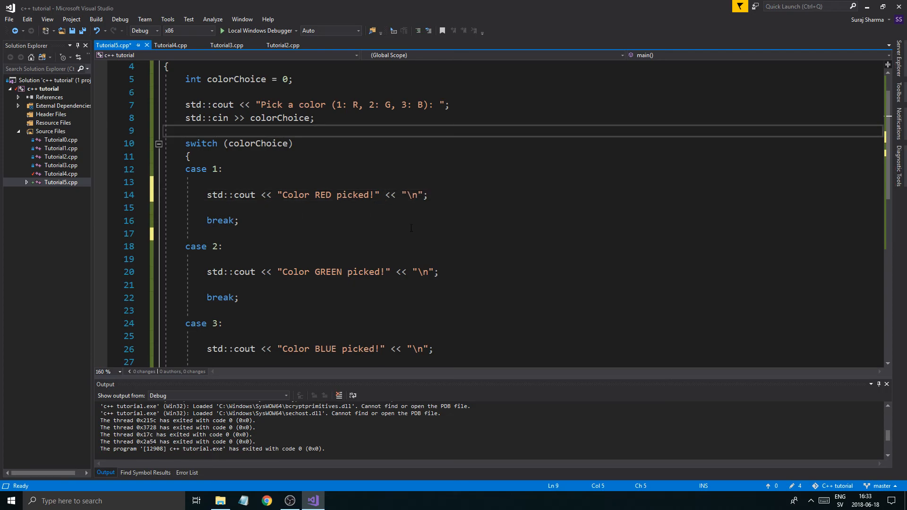
{"action": "mouse_move", "coordinate": [346, 214]}
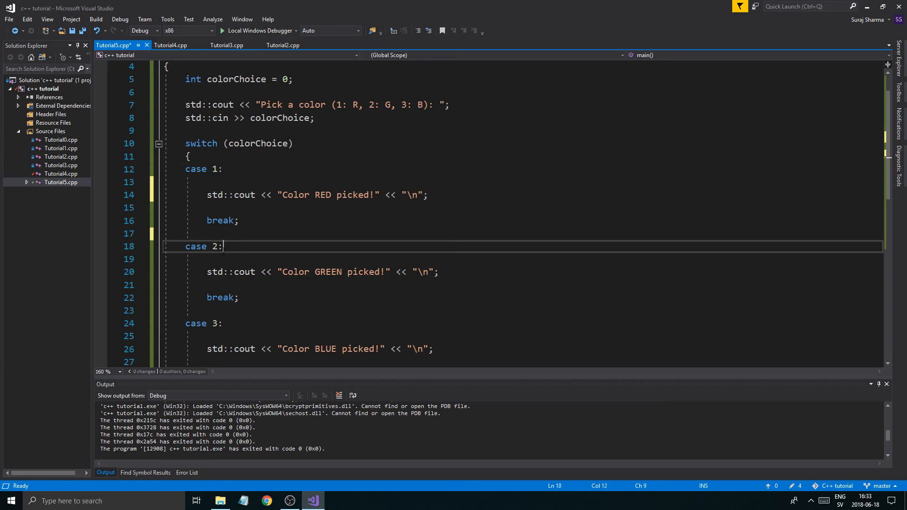
{"action": "scroll", "scroll_direction": "down", "scroll_amount": 3}
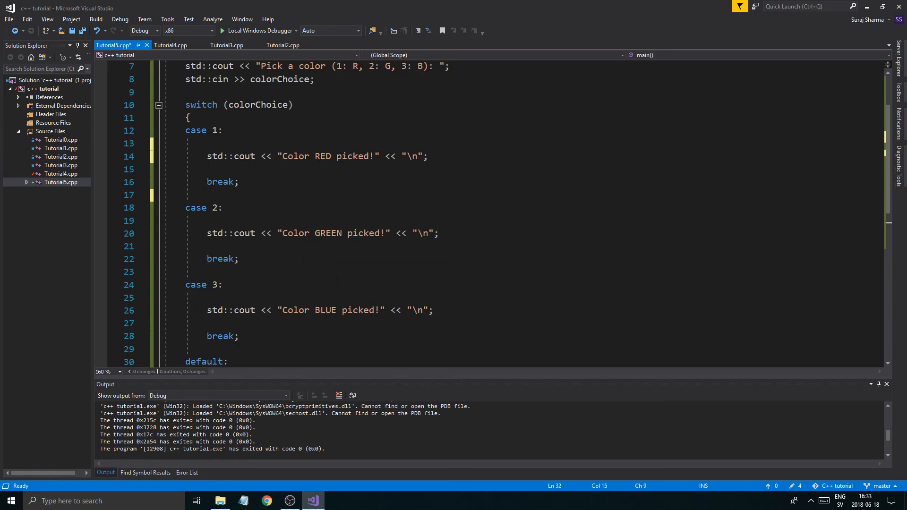
{"action": "left_click", "coordinate": [218, 208]}
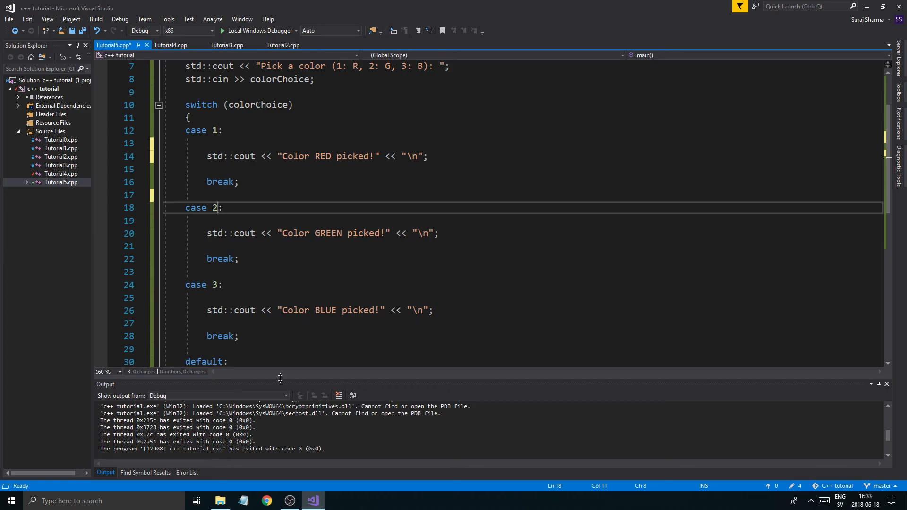
{"action": "scroll", "scroll_direction": "down", "scroll_amount": 3}
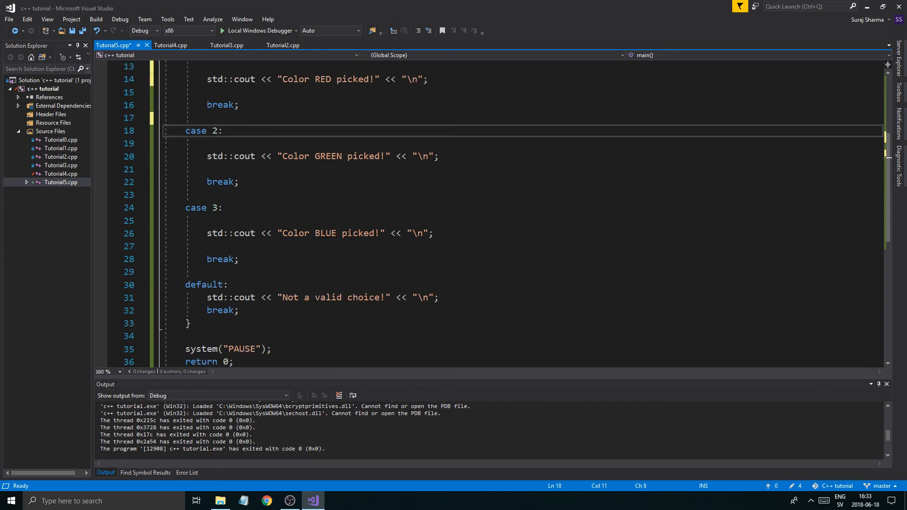
{"action": "scroll", "scroll_direction": "down", "scroll_amount": 3}
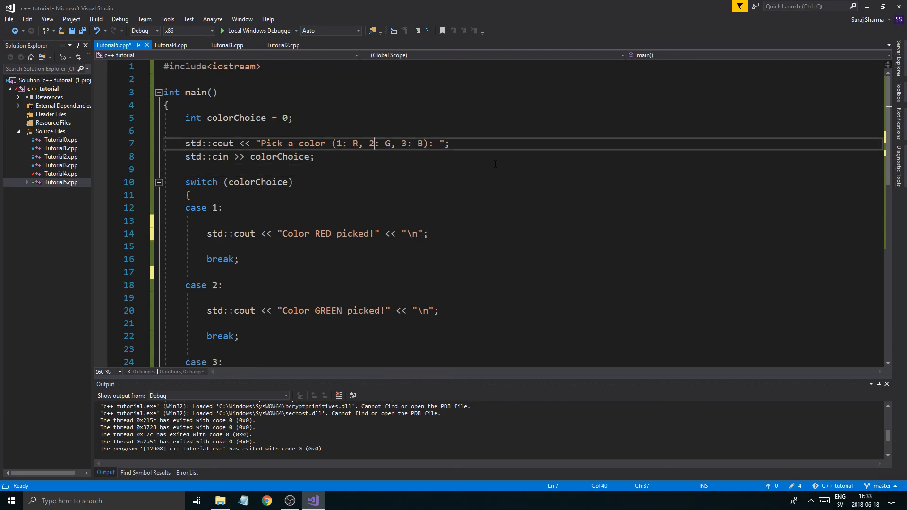
{"action": "scroll", "scroll_direction": "down", "scroll_amount": 3}
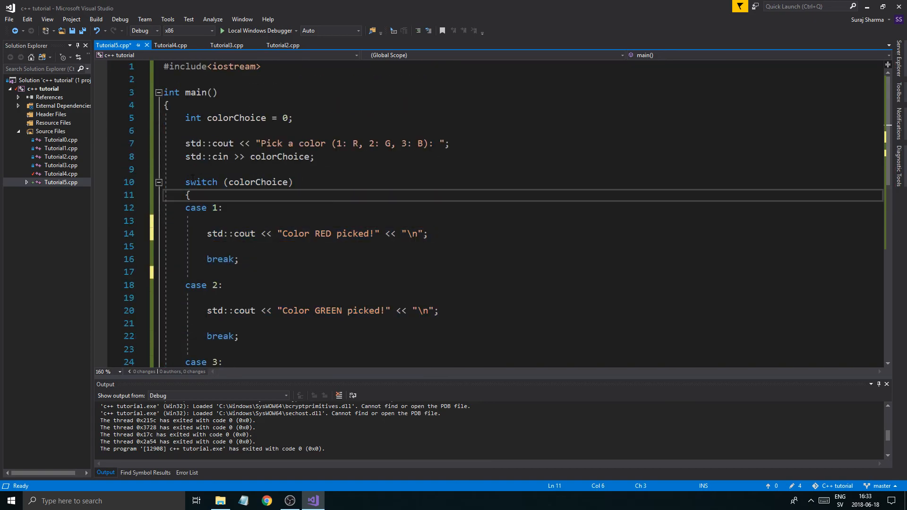
{"action": "scroll", "scroll_direction": "down", "scroll_amount": 3}
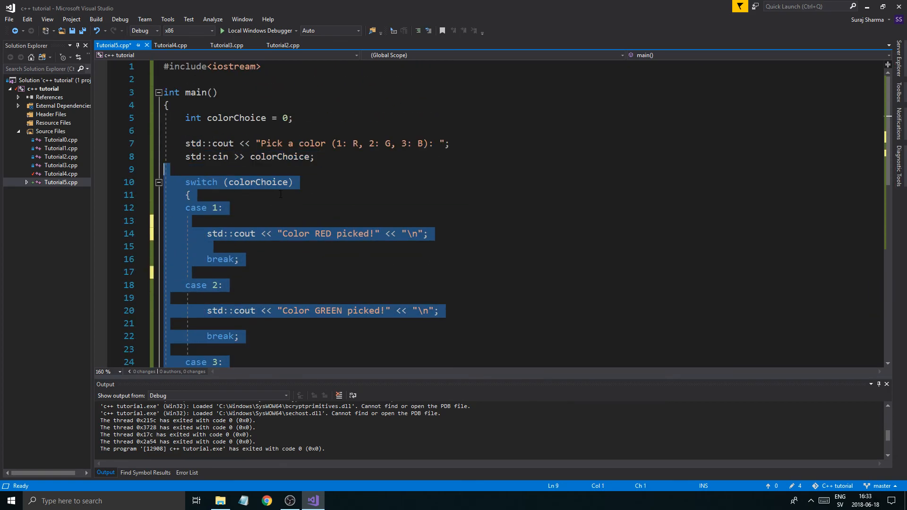
{"action": "scroll", "scroll_direction": "down", "scroll_amount": 3}
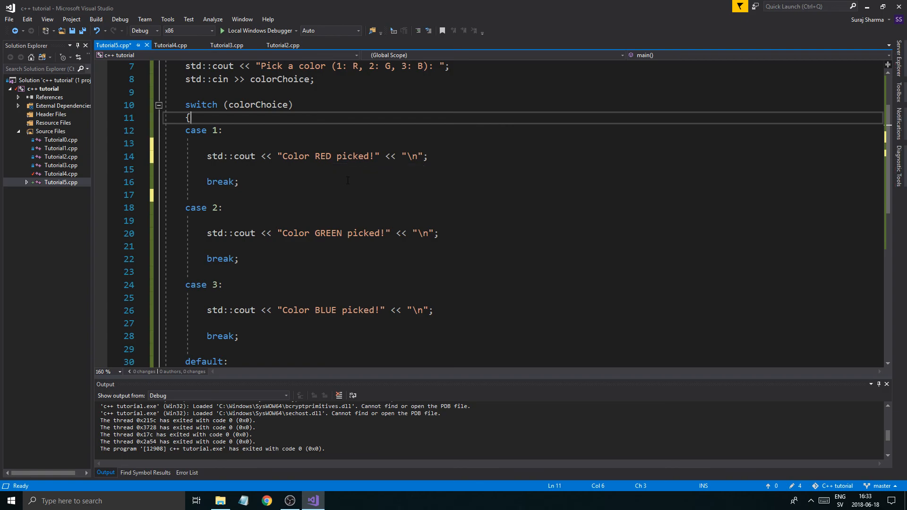
{"action": "mouse_move", "coordinate": [334, 284]}
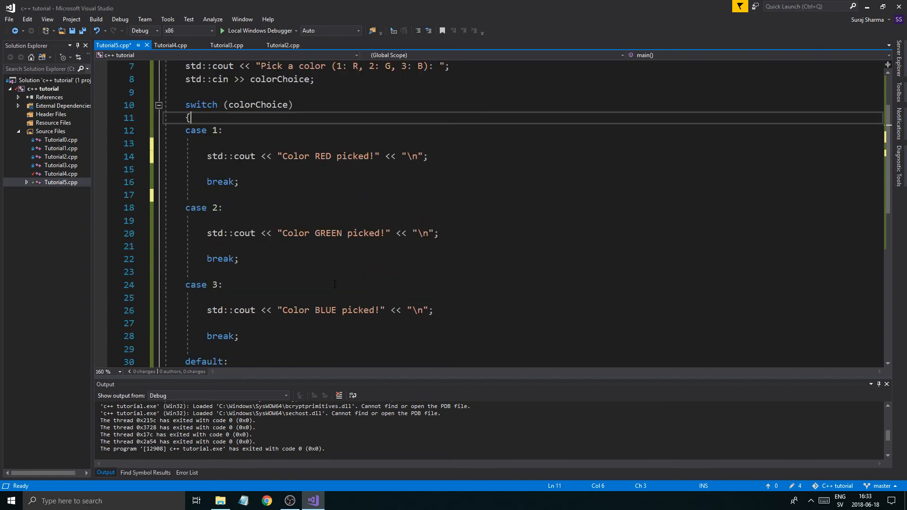